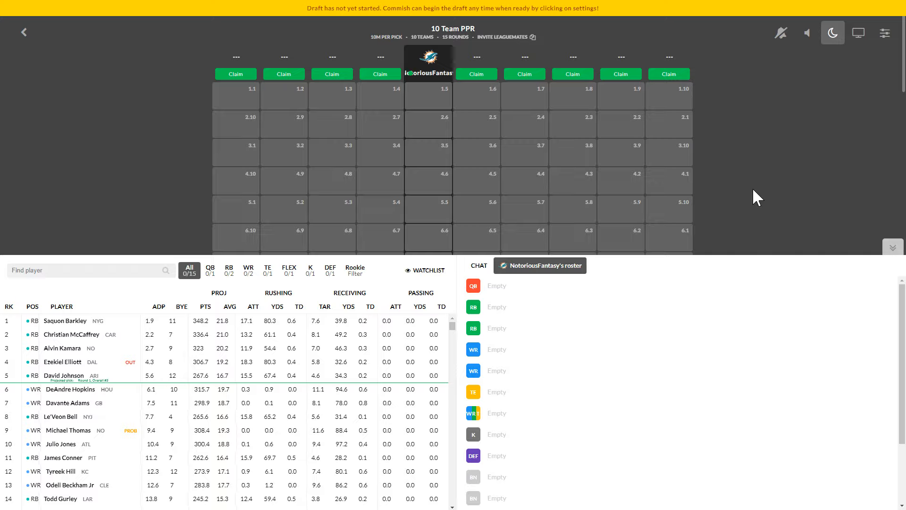
{"action": "mouse_move", "coordinate": [761, 119]}
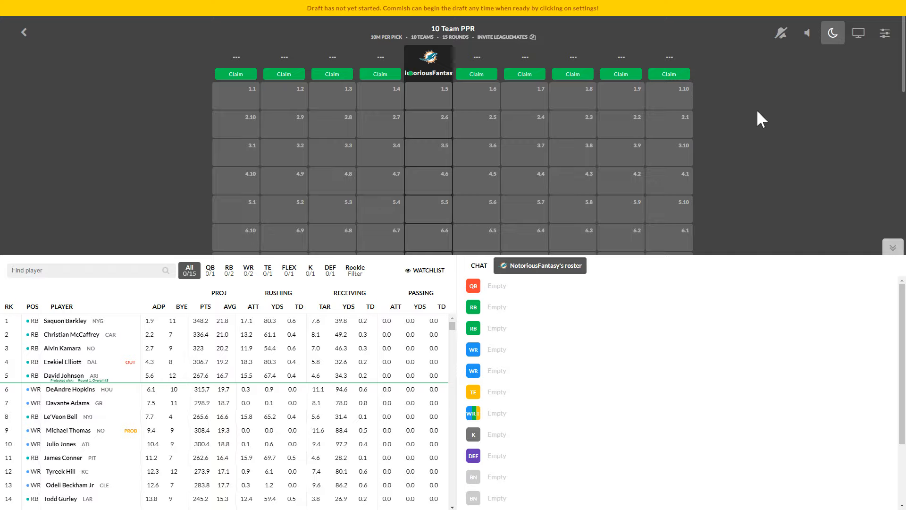
Step: Begin the mock draft from the draft board's settings menu
{"action": "left_click", "coordinate": [884, 32]}
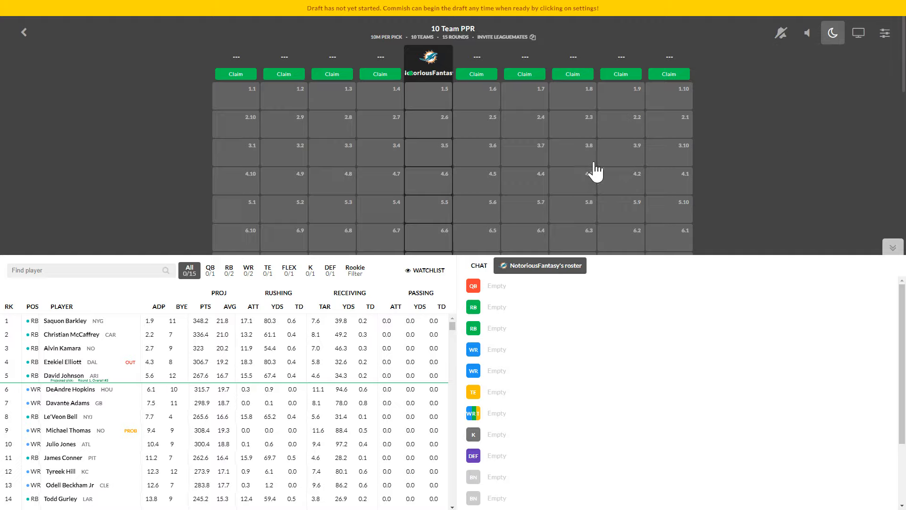
{"action": "mouse_move", "coordinate": [781, 158]}
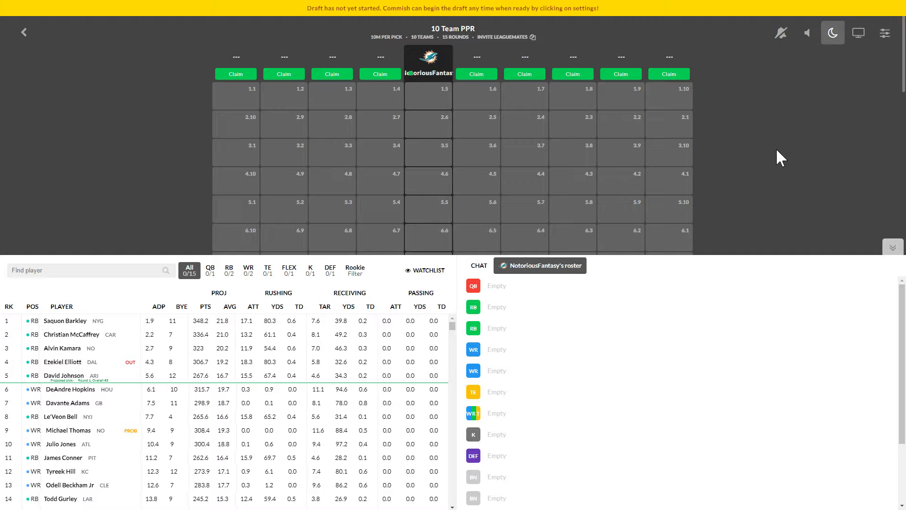
{"action": "mouse_move", "coordinate": [678, 359]}
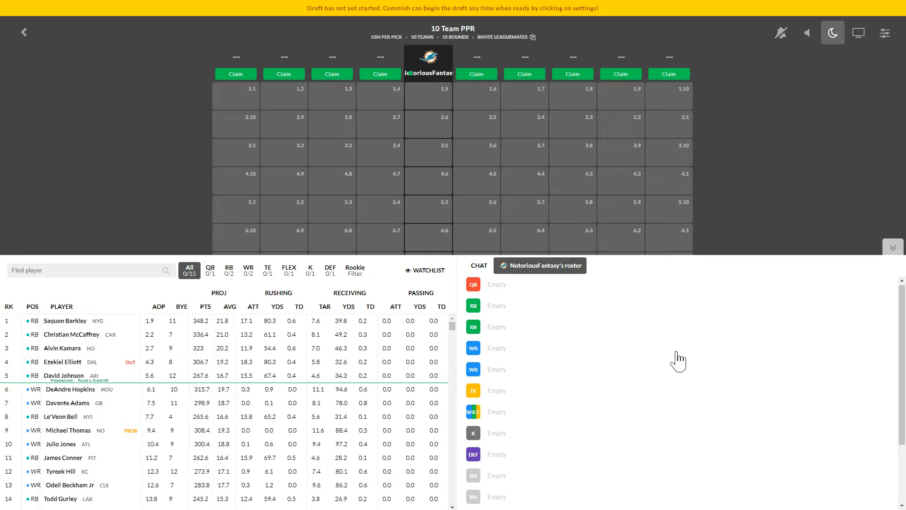
{"action": "left_click", "coordinate": [884, 32]}
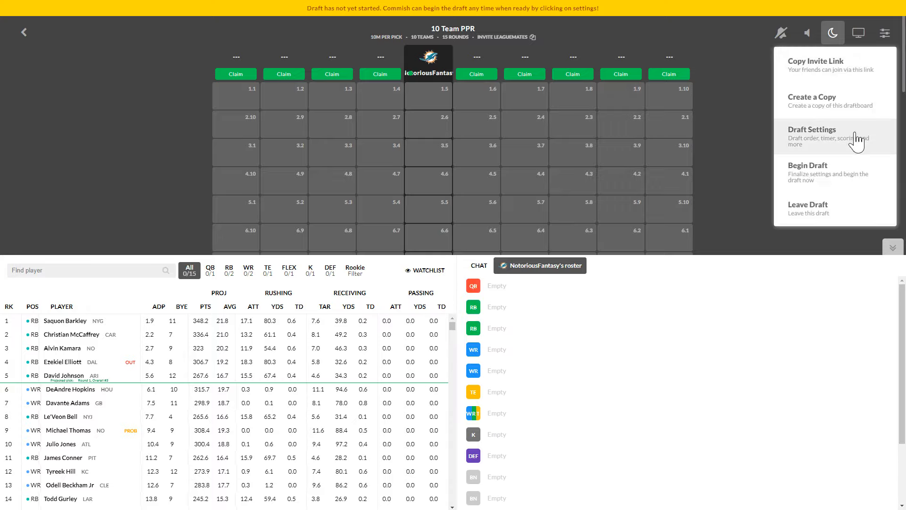
{"action": "left_click", "coordinate": [807, 173]}
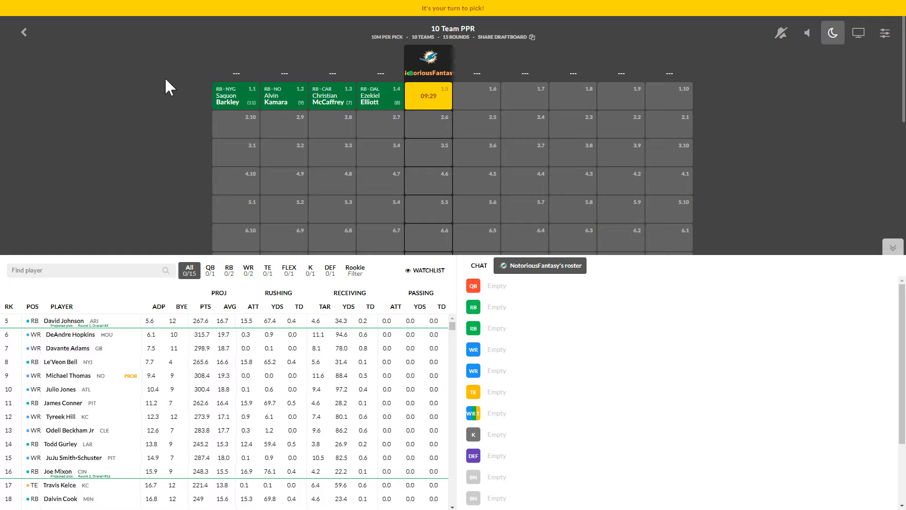
{"action": "mouse_move", "coordinate": [146, 164]}
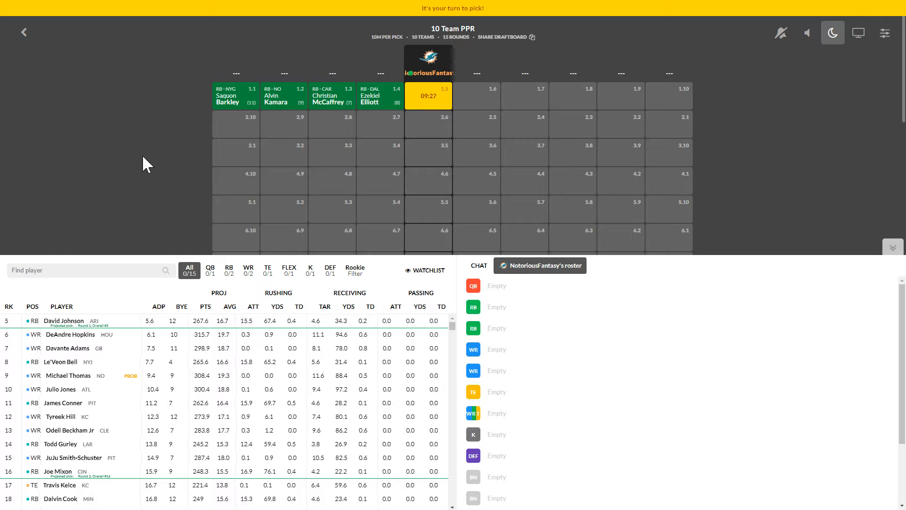
{"action": "mouse_move", "coordinate": [103, 154]}
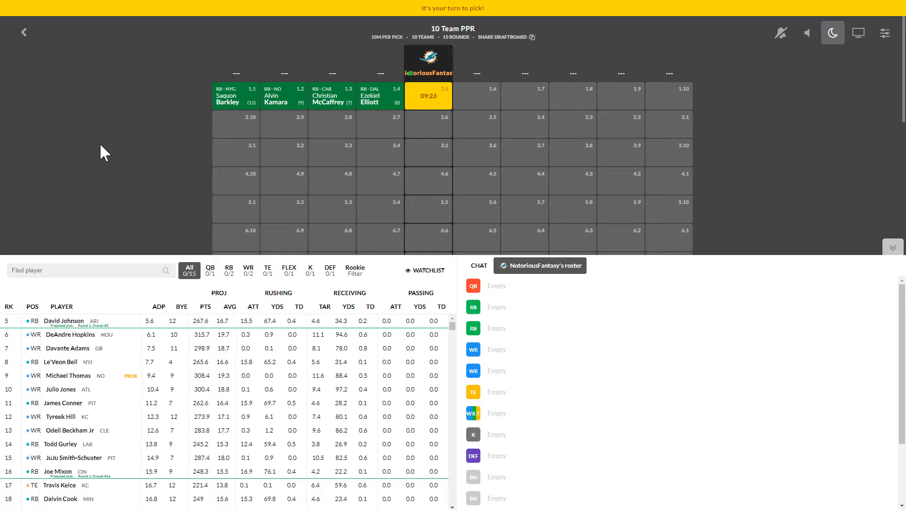
{"action": "mouse_move", "coordinate": [182, 174]}
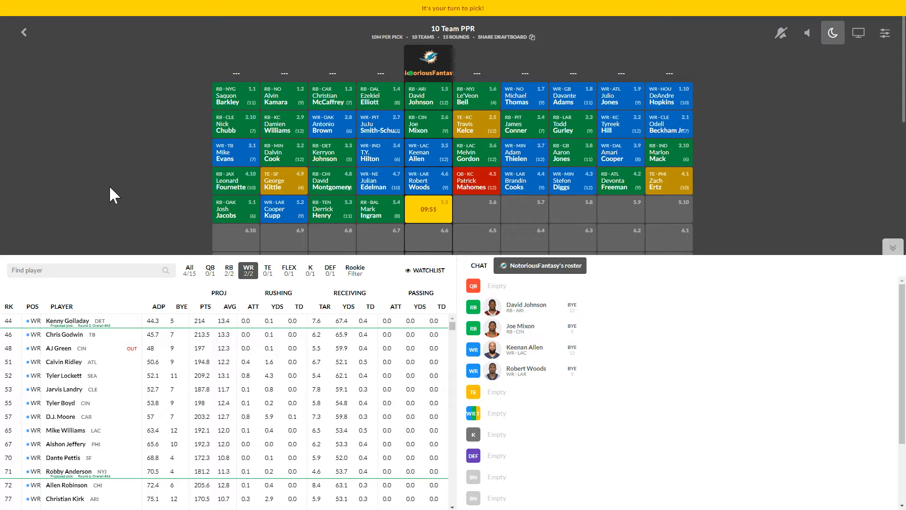
{"action": "mouse_move", "coordinate": [338, 468]}
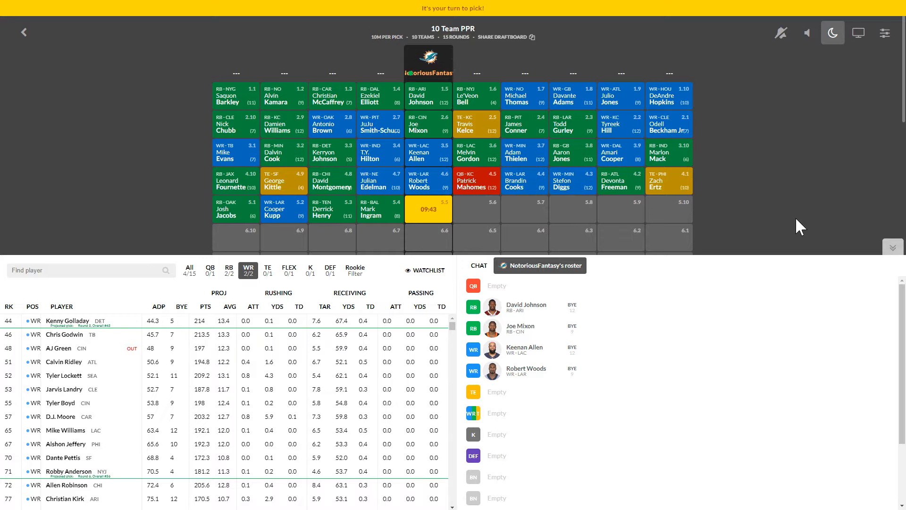
{"action": "mouse_move", "coordinate": [290, 236]}
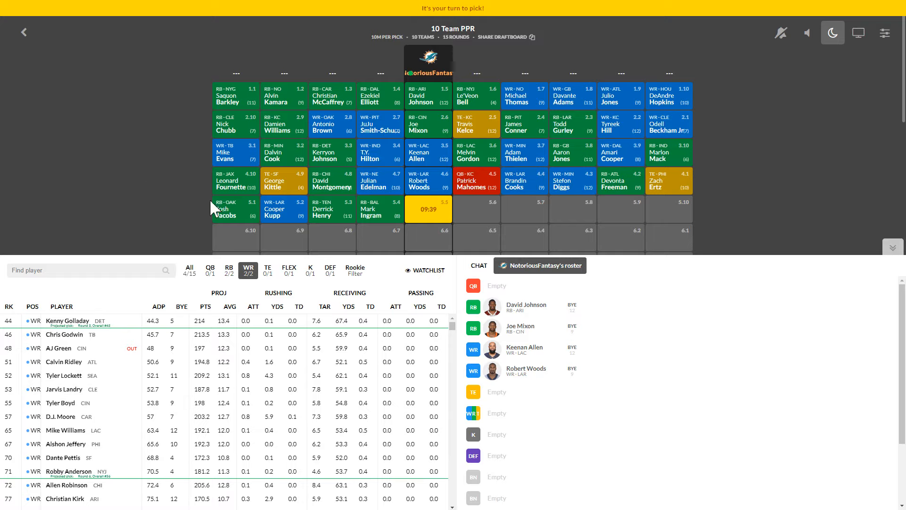
{"action": "mouse_move", "coordinate": [148, 215]}
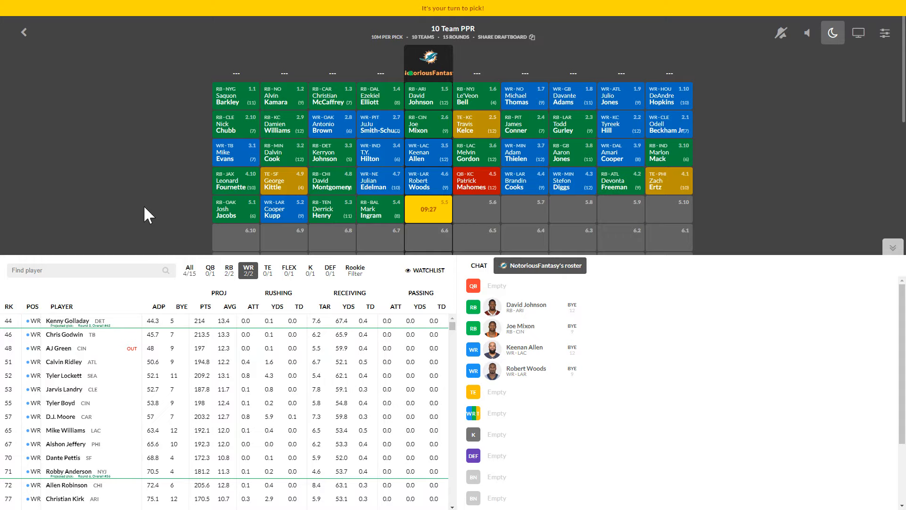
{"action": "mouse_move", "coordinate": [279, 253]}
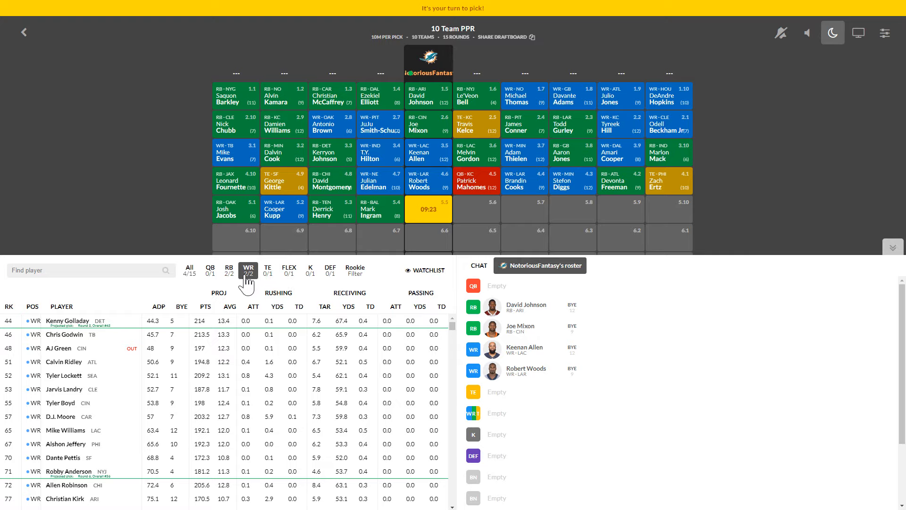
{"action": "mouse_move", "coordinate": [34, 117]}
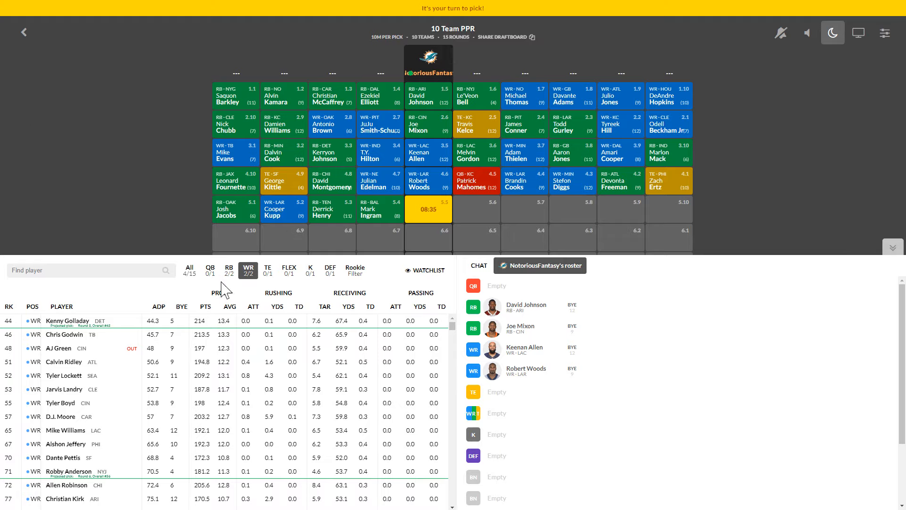
Step: Compare the available running backs and wide receivers, settling on the RB list for pick 5.5
{"action": "left_click", "coordinate": [228, 269]}
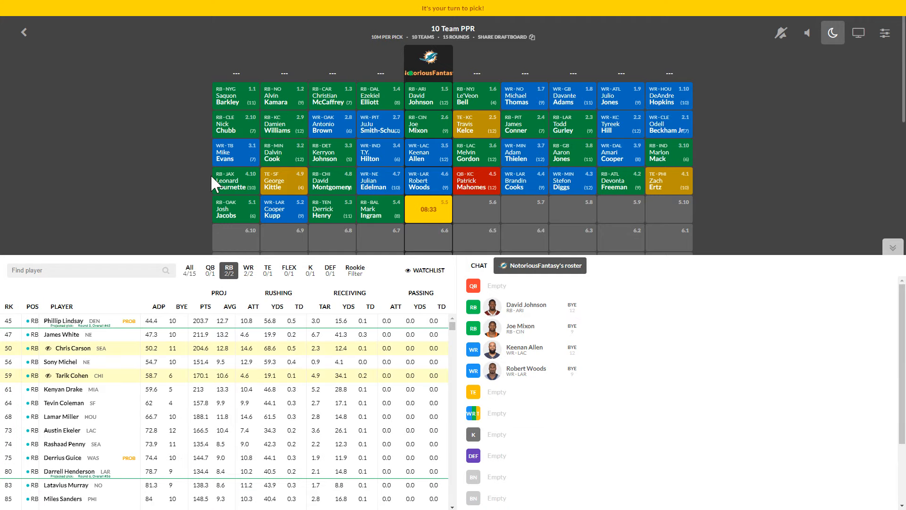
{"action": "mouse_move", "coordinate": [104, 202]}
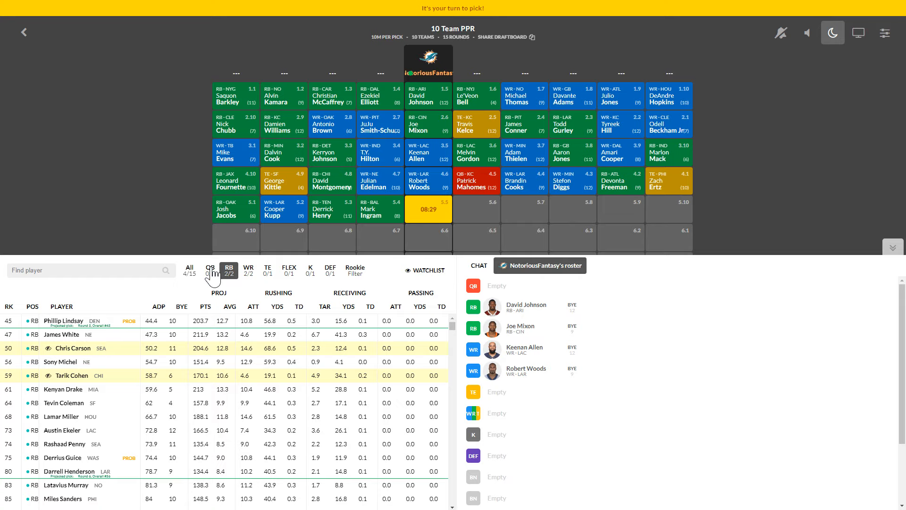
{"action": "left_click", "coordinate": [248, 269]}
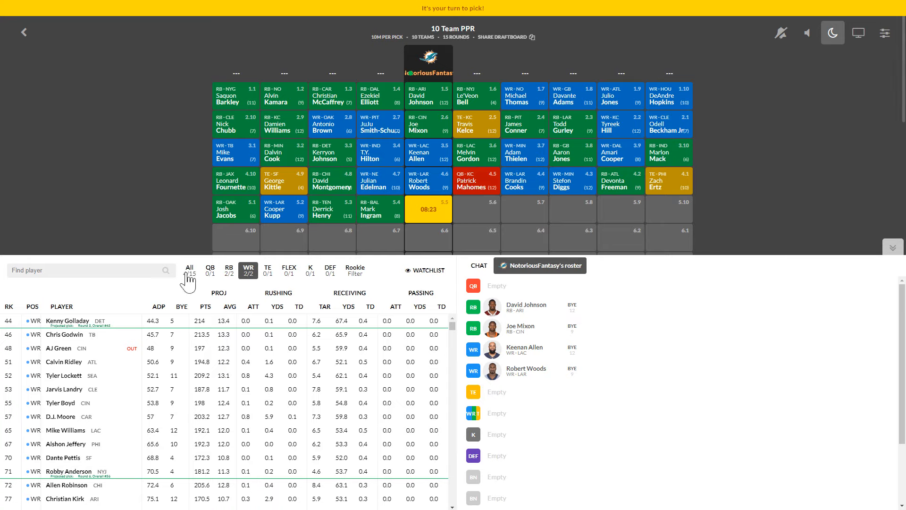
{"action": "left_click", "coordinate": [228, 269]}
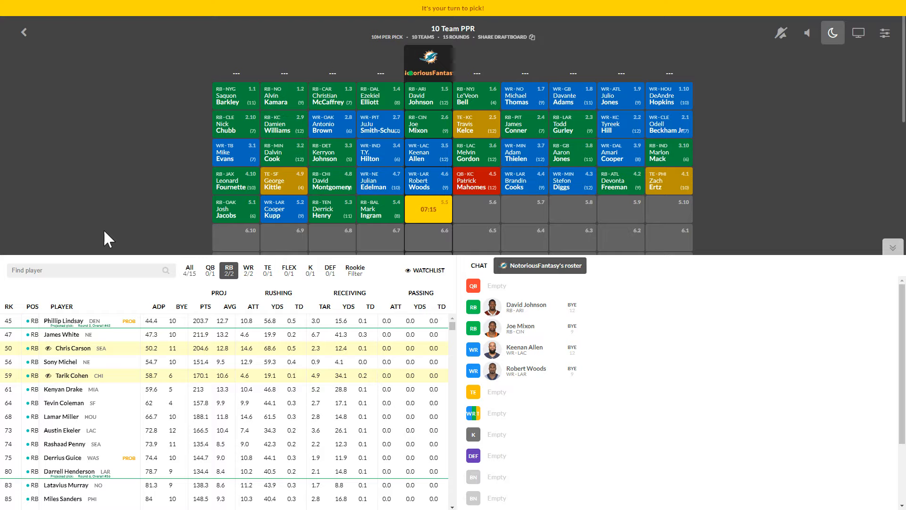
{"action": "mouse_move", "coordinate": [22, 348]}
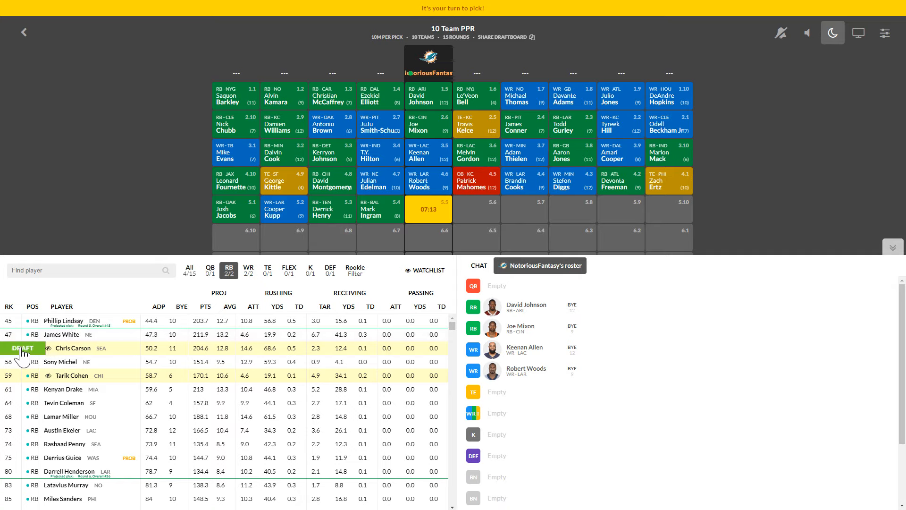
Step: Draft Chris Carson at pick 5.5, then browse the WR, TE and QB lists
{"action": "left_click", "coordinate": [22, 347]}
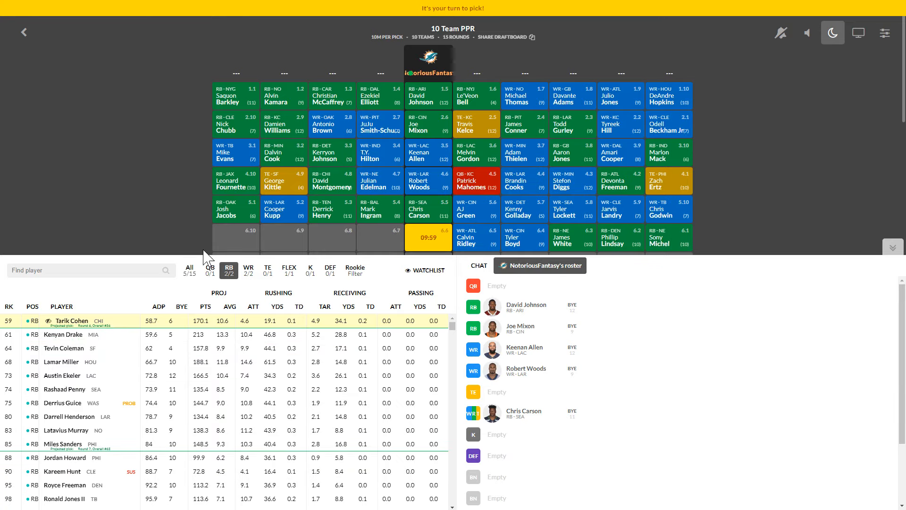
{"action": "left_click", "coordinate": [248, 267]}
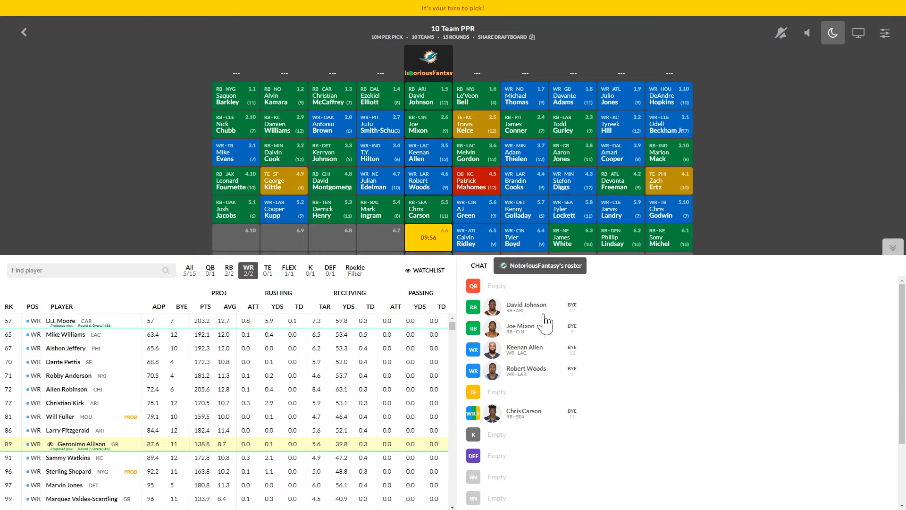
{"action": "mouse_move", "coordinate": [141, 128]}
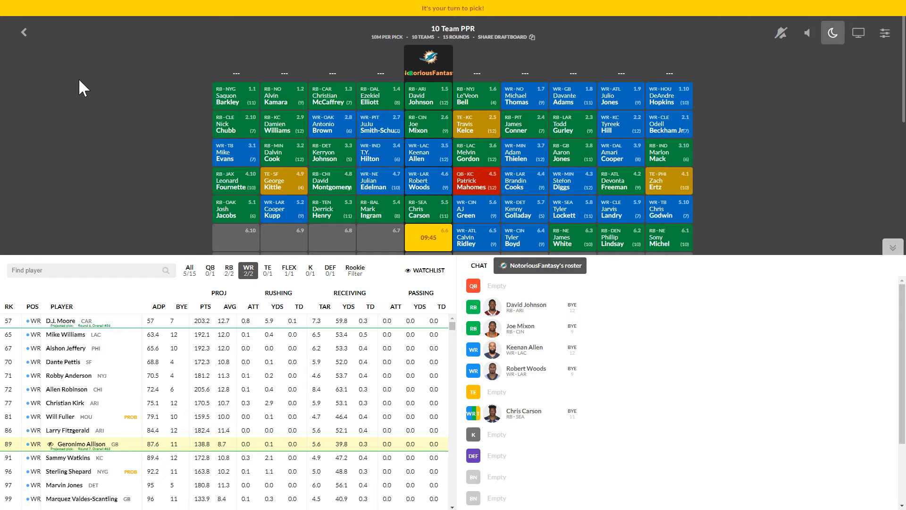
{"action": "mouse_move", "coordinate": [346, 271]}
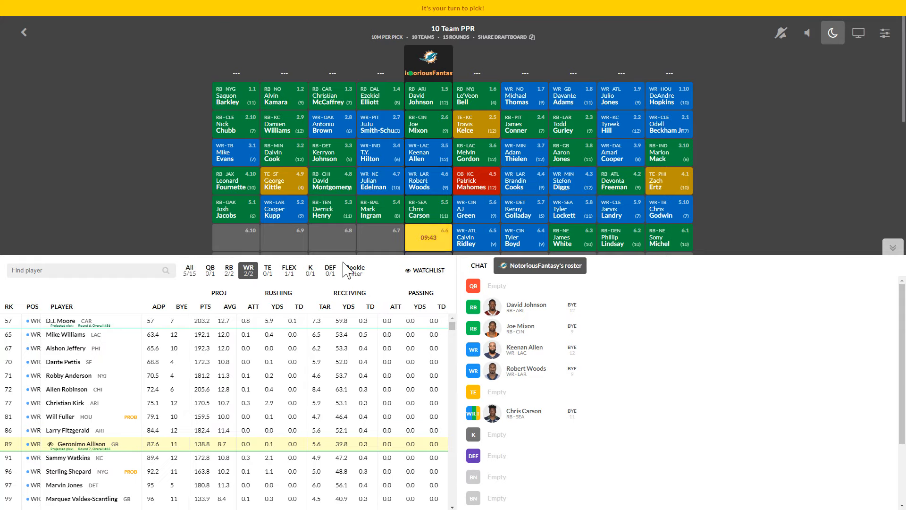
{"action": "left_click", "coordinate": [267, 269]}
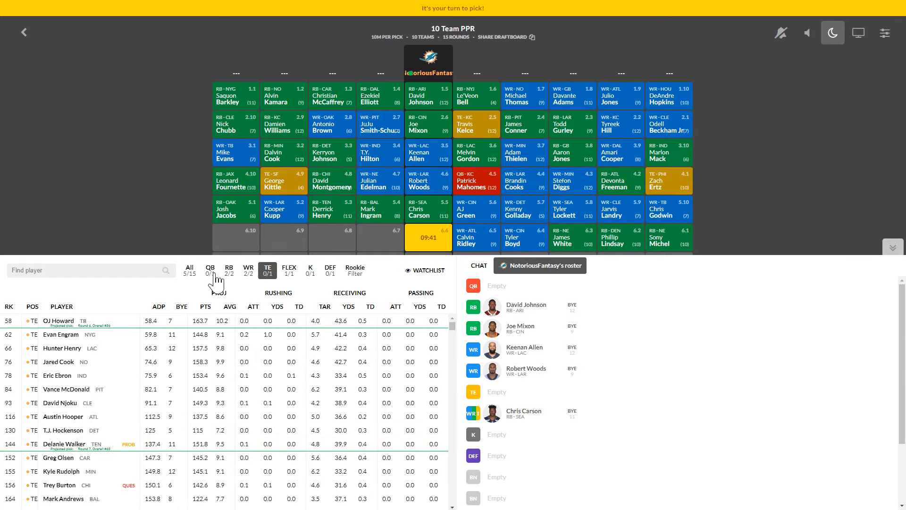
{"action": "left_click", "coordinate": [210, 269]}
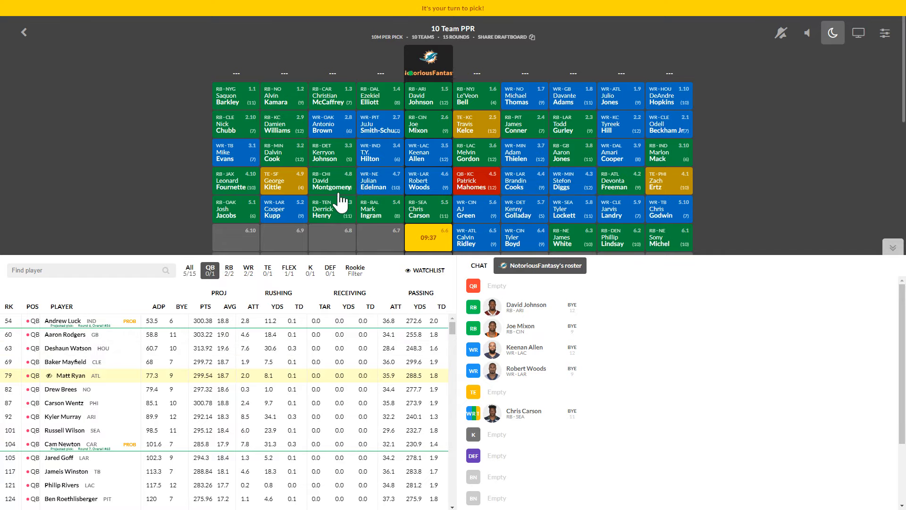
Step: Review the RB and WR lists again, leaving only tight ends shown for pick 6.6
{"action": "left_click", "coordinate": [228, 269]}
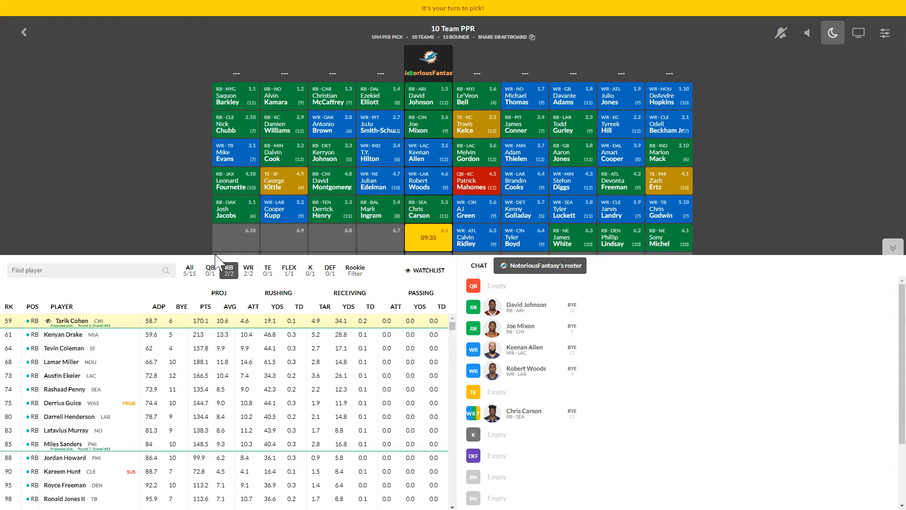
{"action": "mouse_move", "coordinate": [196, 217]}
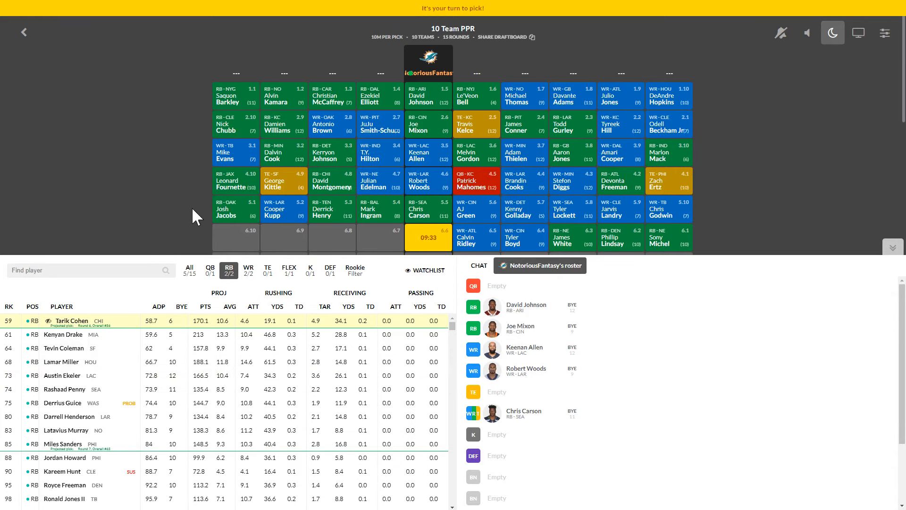
{"action": "mouse_move", "coordinate": [263, 271]}
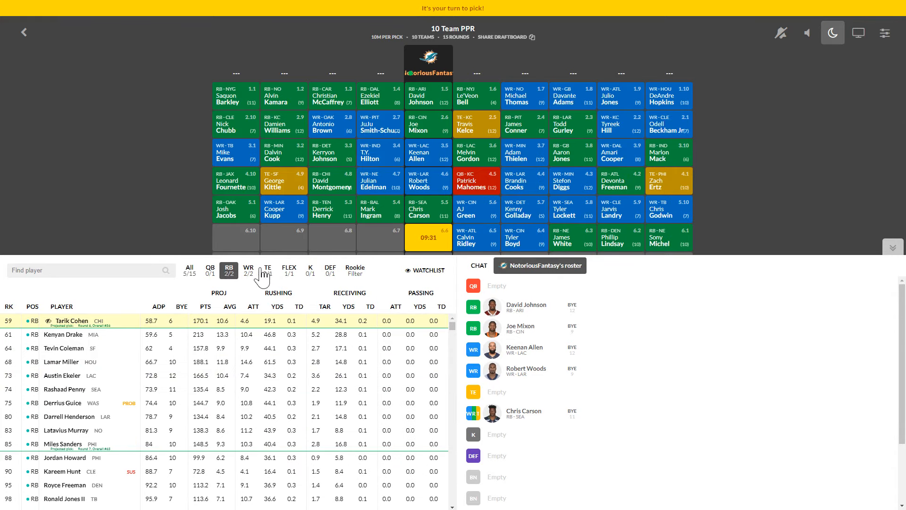
{"action": "left_click", "coordinate": [248, 270]}
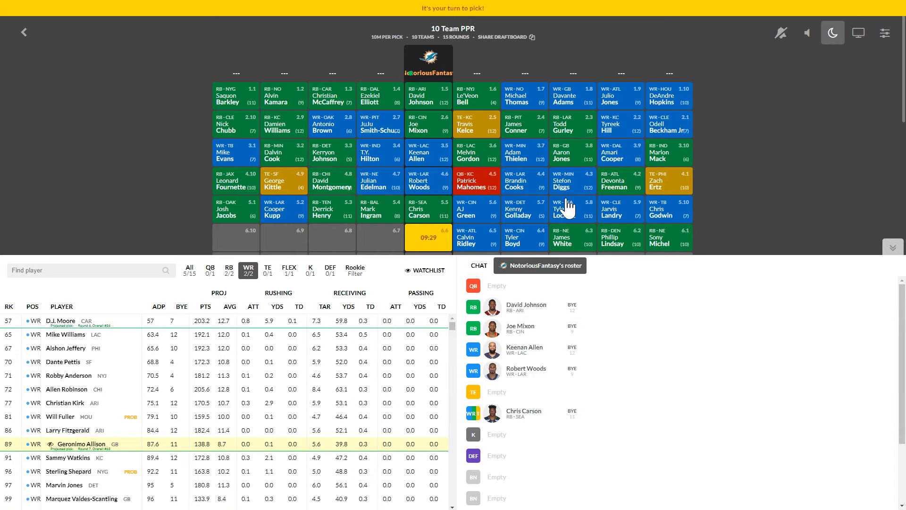
{"action": "mouse_move", "coordinate": [413, 263]}
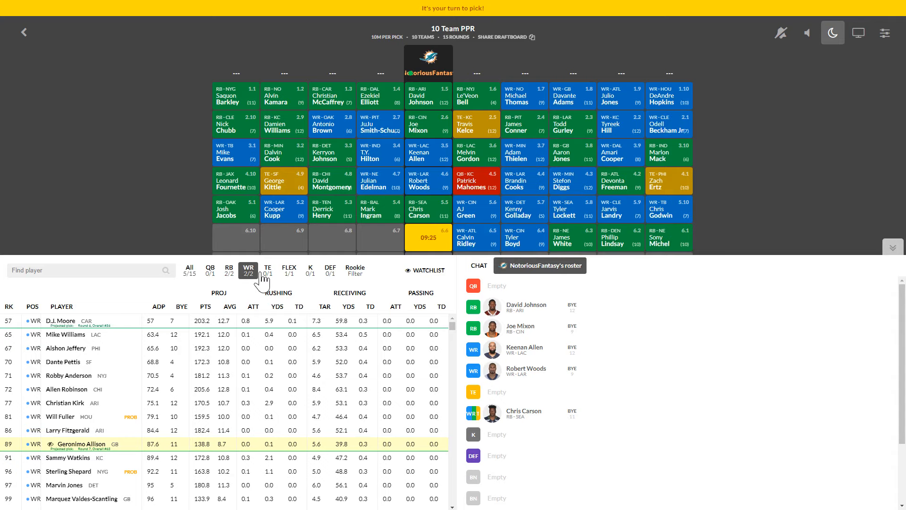
{"action": "left_click", "coordinate": [267, 270]}
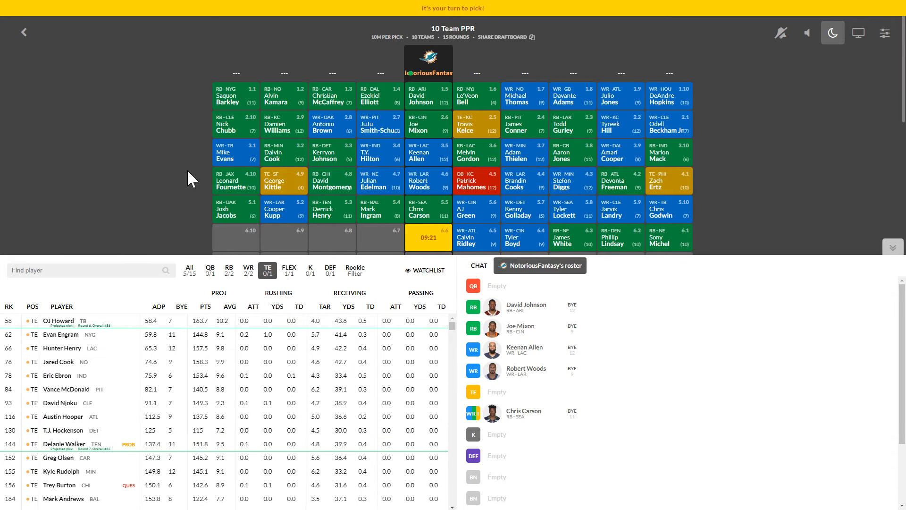
{"action": "mouse_move", "coordinate": [153, 161]}
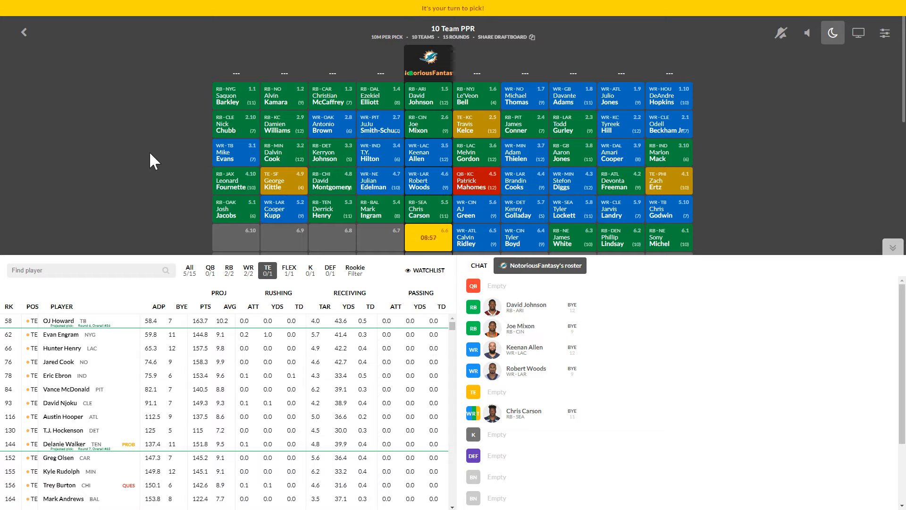
{"action": "mouse_move", "coordinate": [75, 294]}
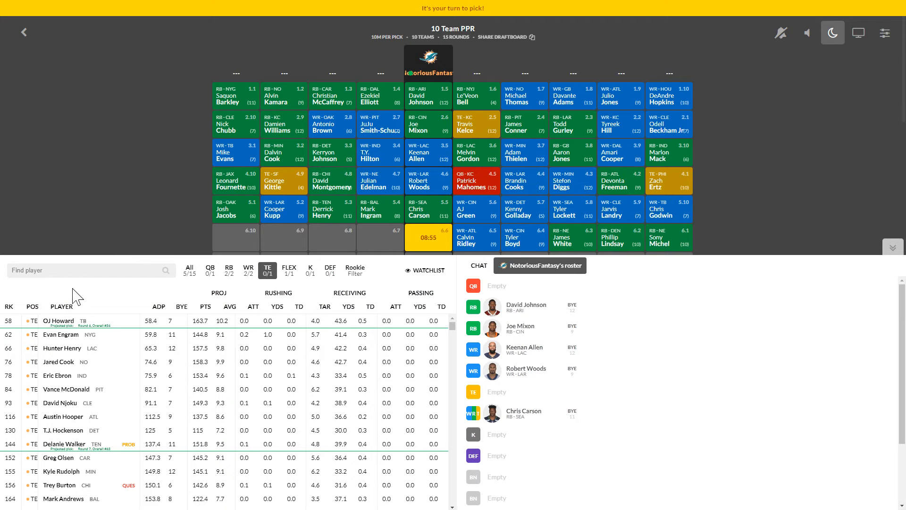
{"action": "mouse_move", "coordinate": [103, 225]}
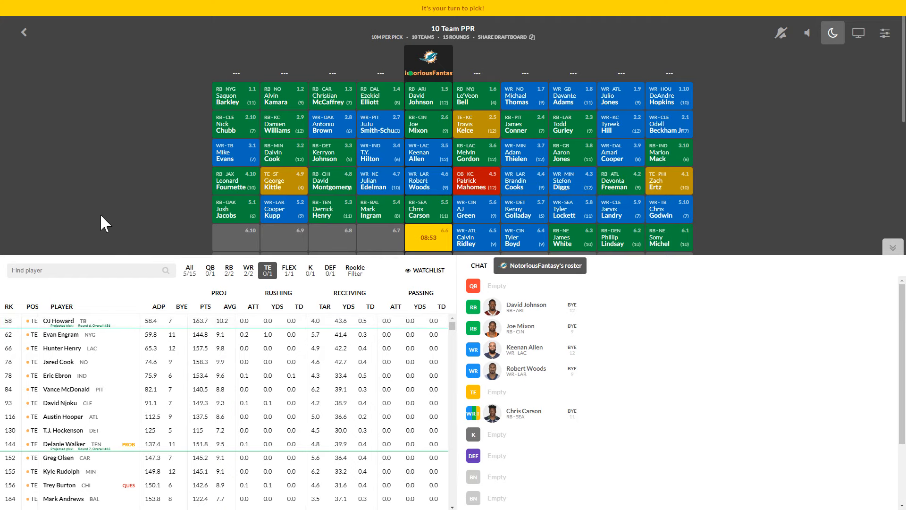
{"action": "scroll", "scroll_direction": "down", "scroll_amount": 3}
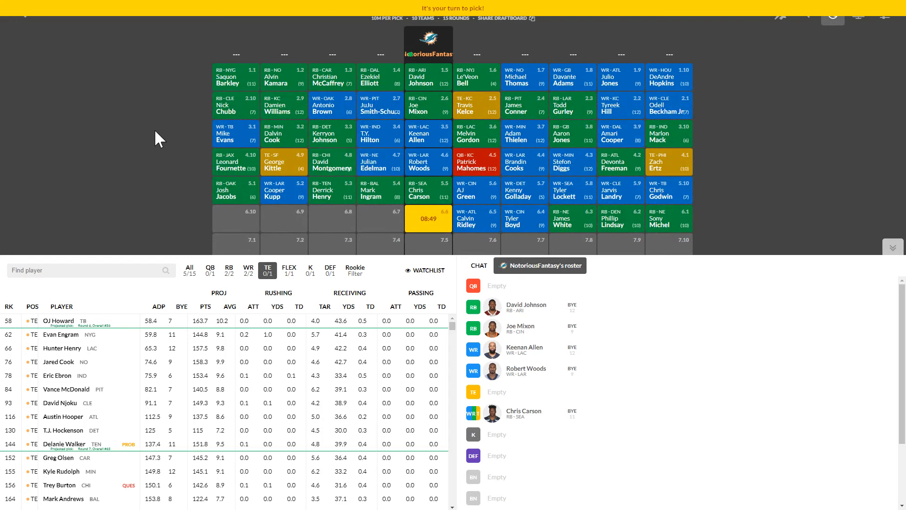
{"action": "mouse_move", "coordinate": [122, 258]}
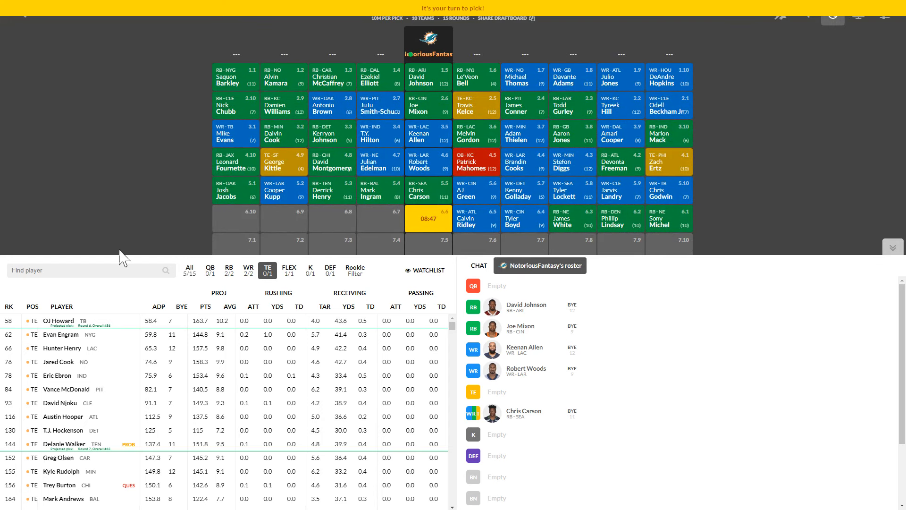
{"action": "mouse_move", "coordinate": [89, 286]}
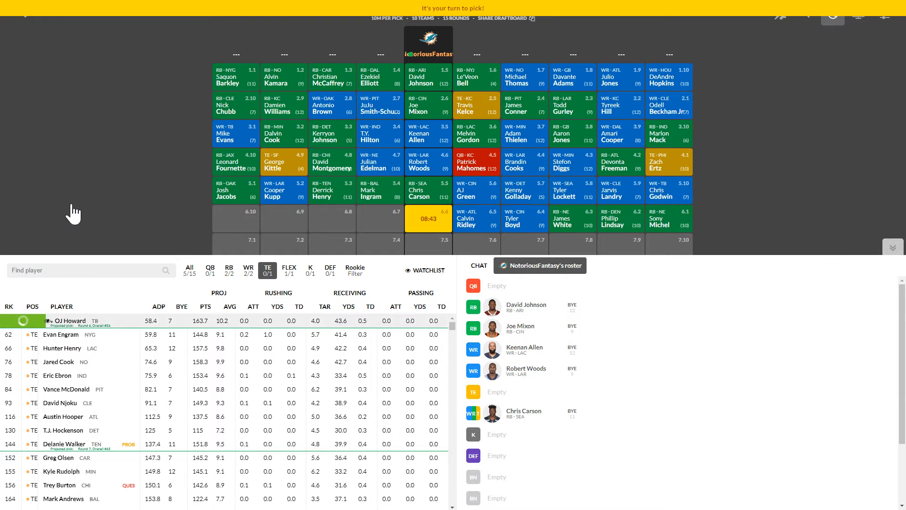
Step: Draft OJ Howard at pick 6.6 to fill the tight end spot
{"action": "left_click", "coordinate": [66, 319]}
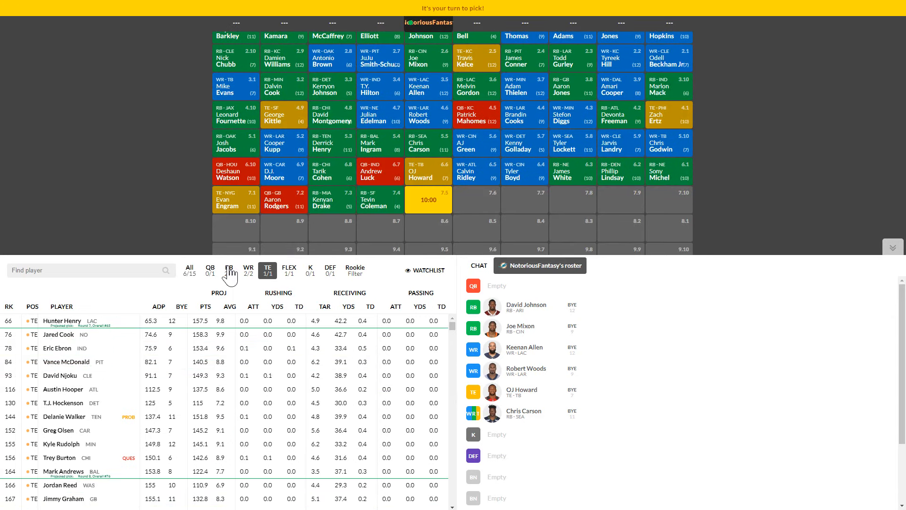
{"action": "left_click", "coordinate": [228, 270]}
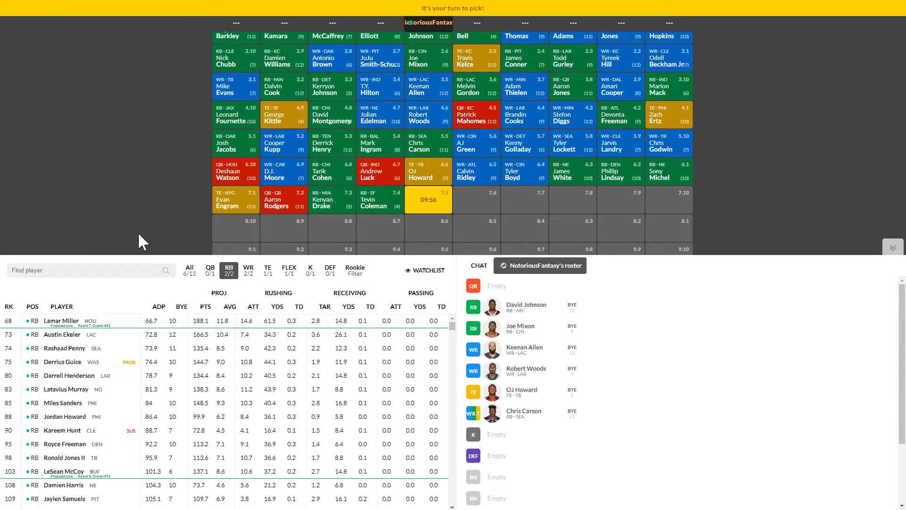
{"action": "left_click", "coordinate": [248, 270]}
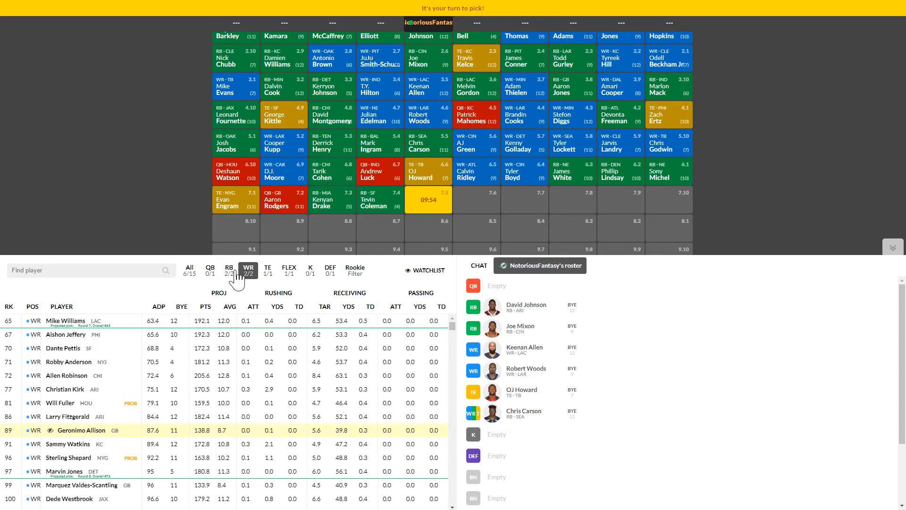
{"action": "left_click", "coordinate": [230, 270]}
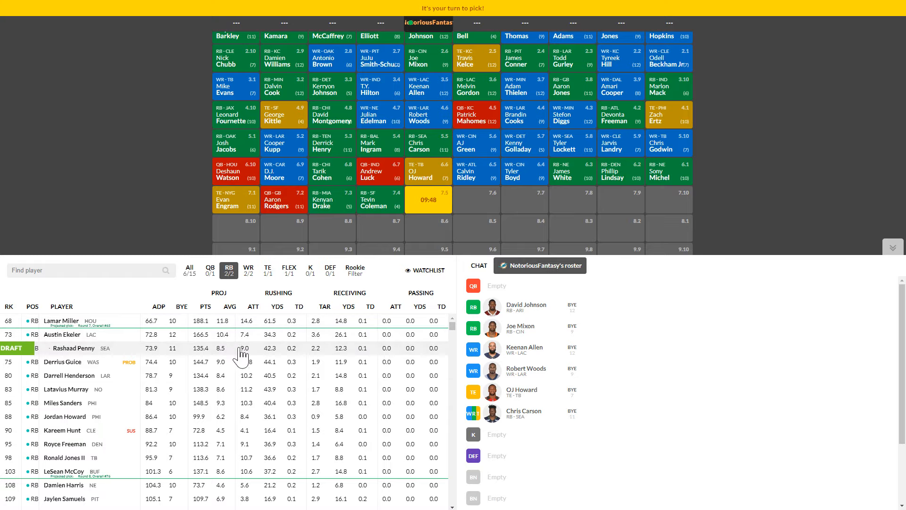
{"action": "mouse_move", "coordinate": [513, 218]}
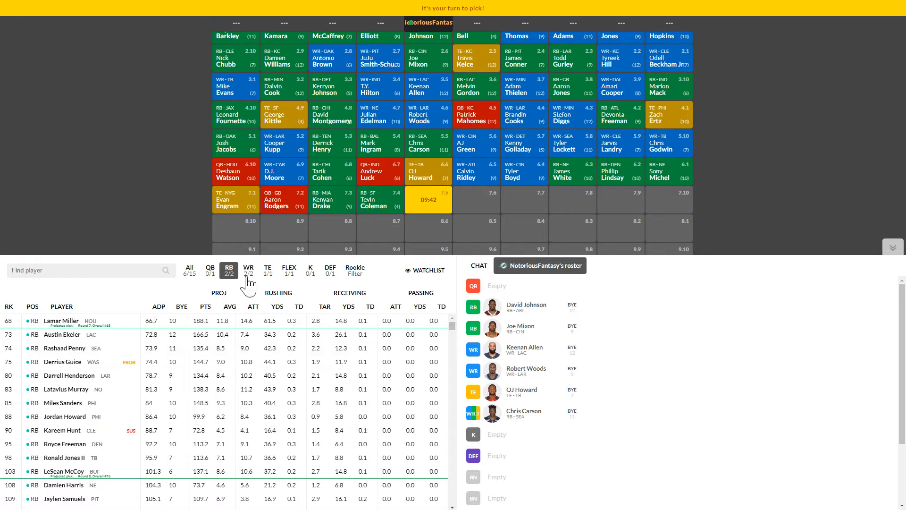
{"action": "mouse_move", "coordinate": [269, 234]}
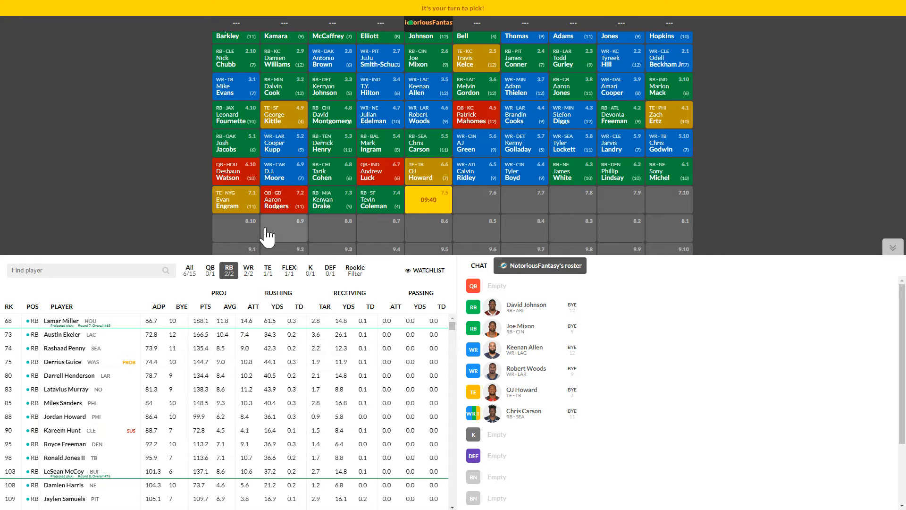
{"action": "left_click", "coordinate": [249, 269]}
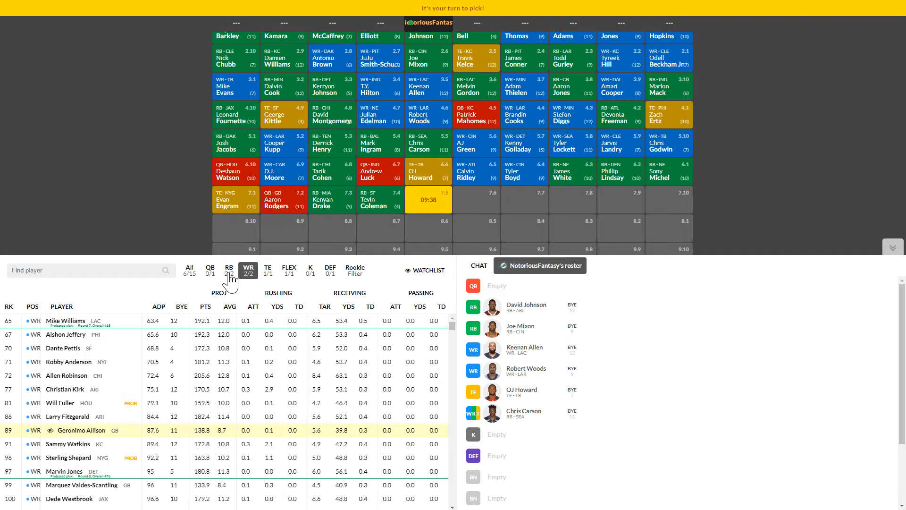
{"action": "left_click", "coordinate": [228, 270]}
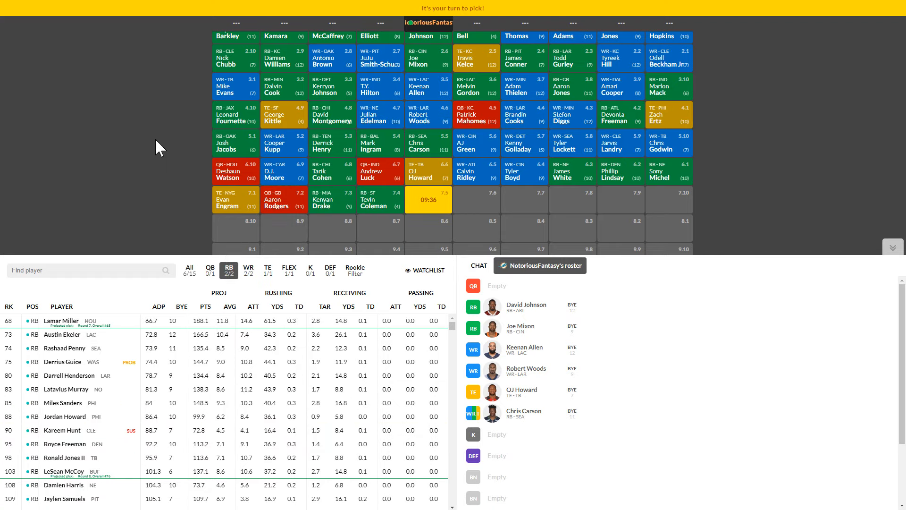
{"action": "mouse_move", "coordinate": [166, 144]}
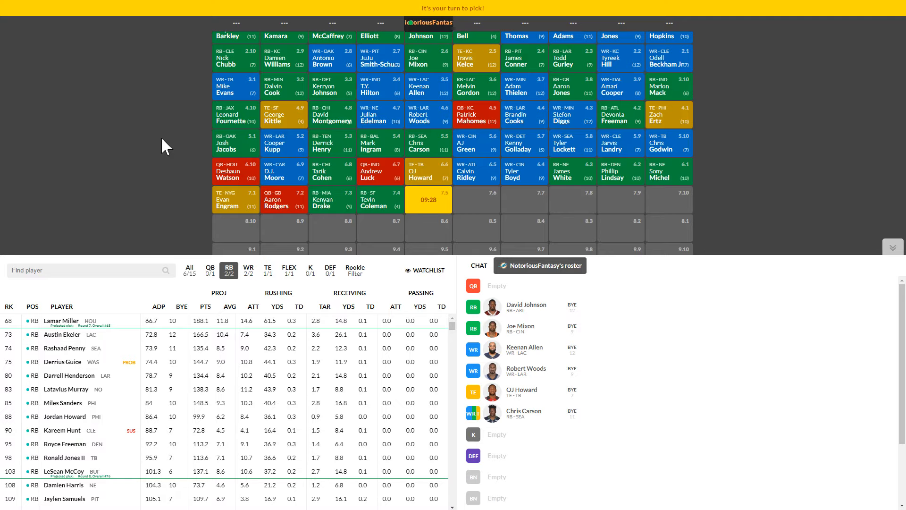
{"action": "mouse_move", "coordinate": [207, 52]}
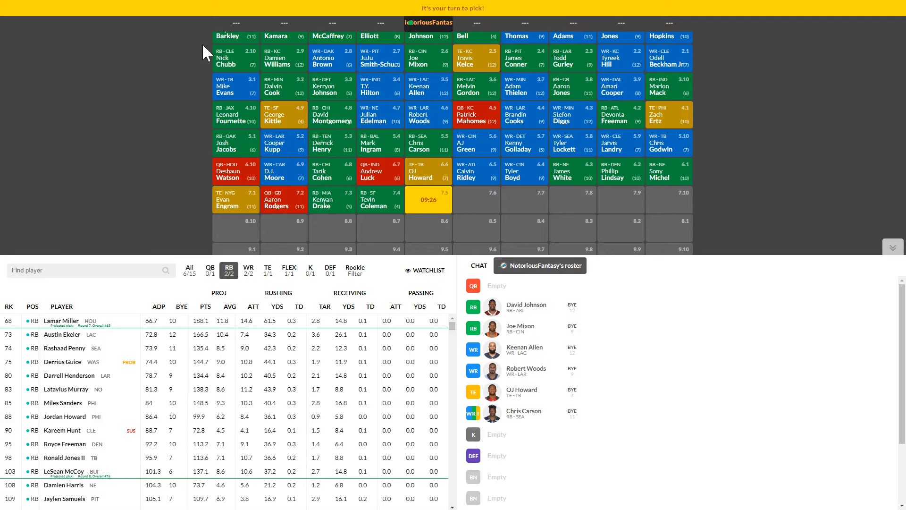
{"action": "mouse_move", "coordinate": [142, 123]}
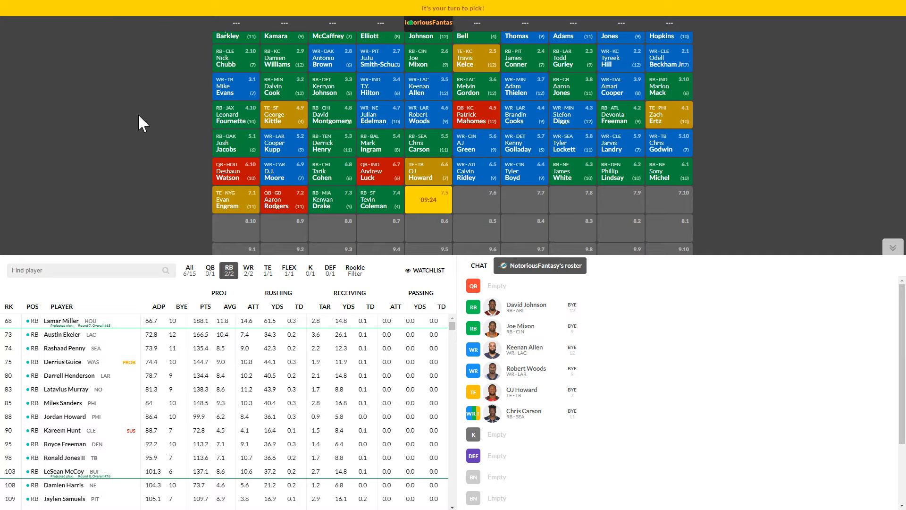
{"action": "mouse_move", "coordinate": [178, 143]}
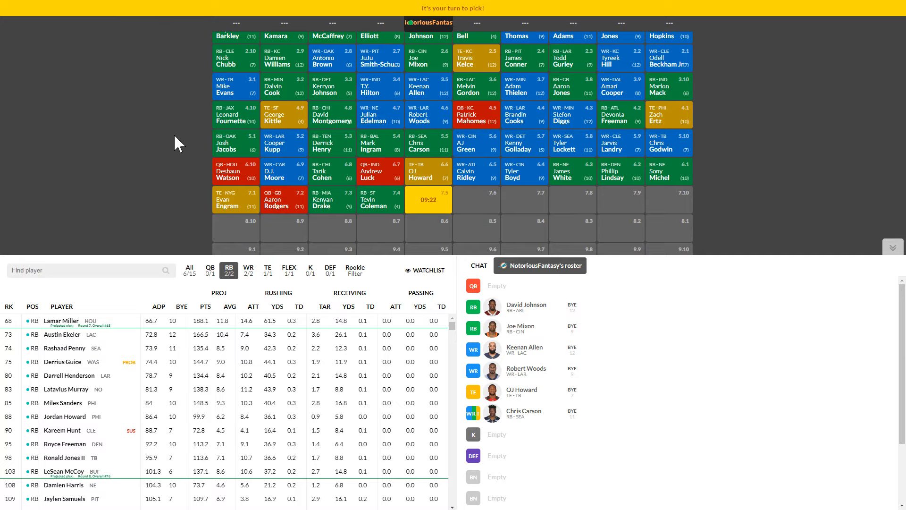
{"action": "mouse_move", "coordinate": [204, 204]}
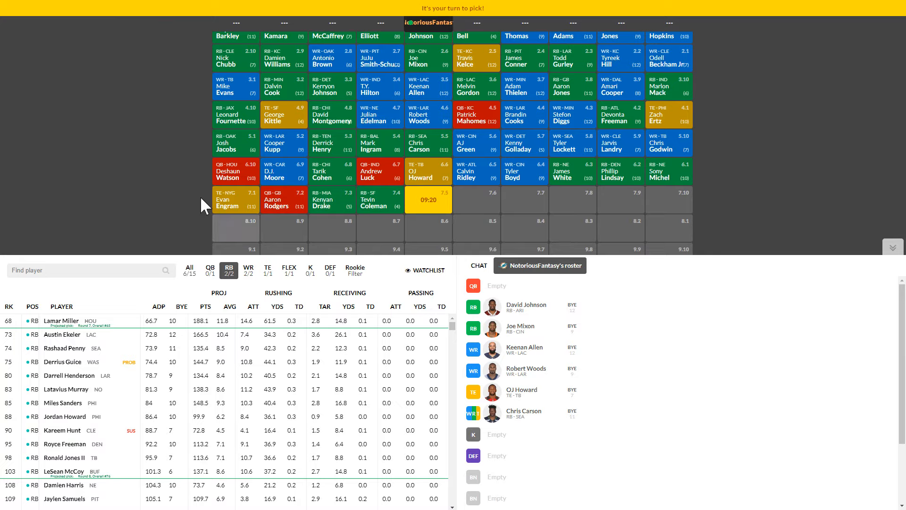
{"action": "mouse_move", "coordinate": [166, 119]}
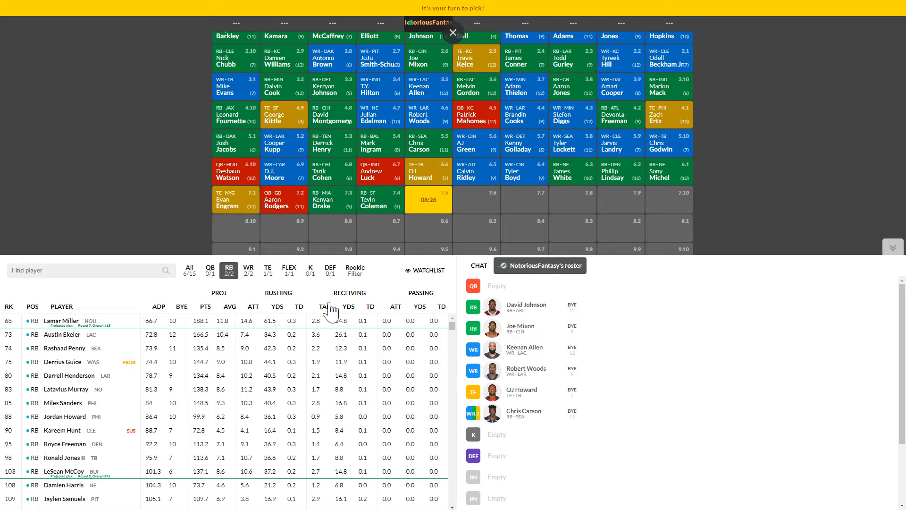
Step: Draft Lamar Miller at pick 7.5, adding him to the bench
{"action": "left_click", "coordinate": [453, 33]}
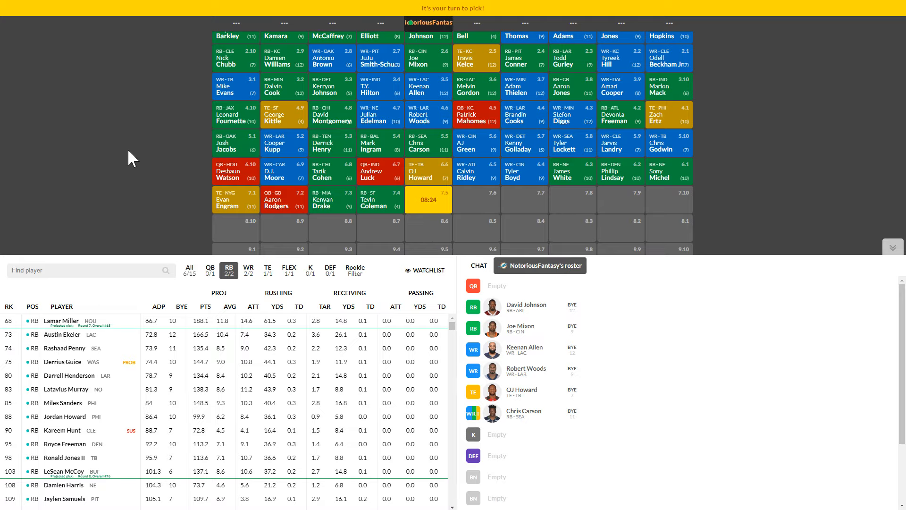
{"action": "mouse_move", "coordinate": [346, 312]}
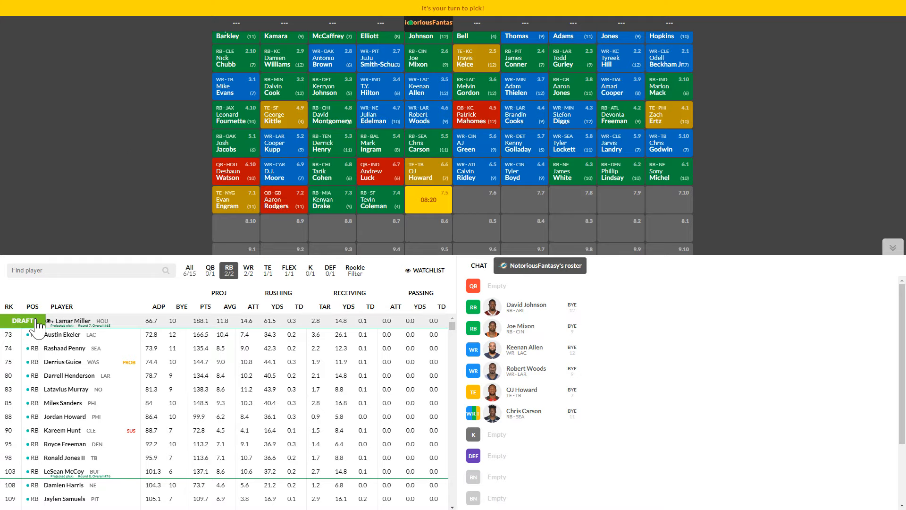
{"action": "left_click", "coordinate": [22, 321]}
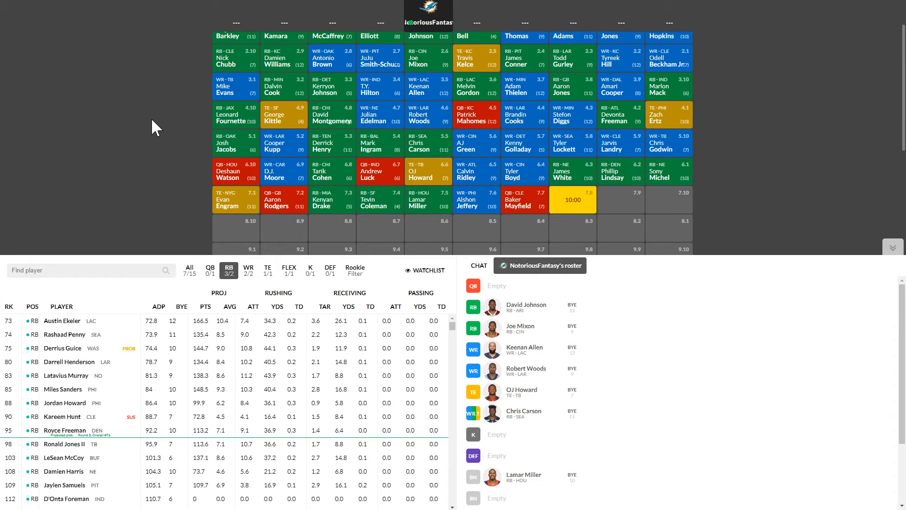
Step: Check the WR, TE and QB lists, then draft Drew Brees at pick 8.6 as our quarterback
{"action": "scroll", "scroll_direction": "down", "scroll_amount": 3}
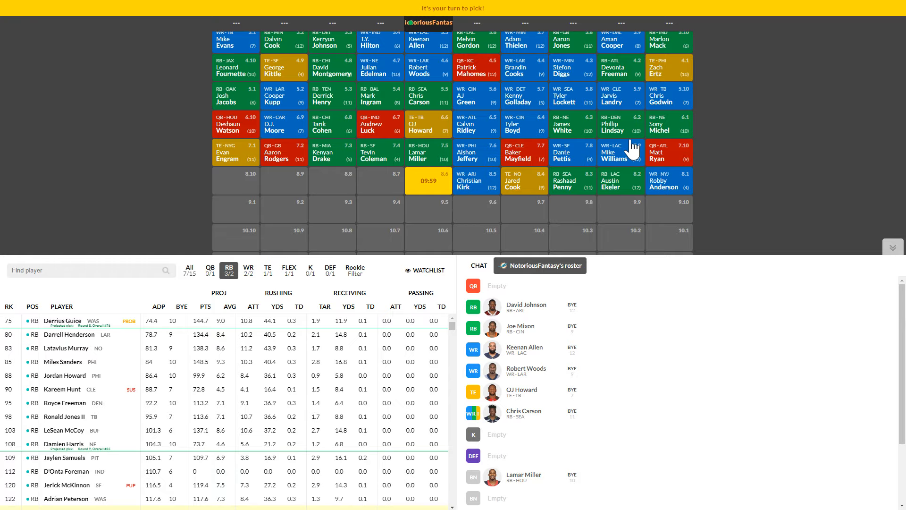
{"action": "mouse_move", "coordinate": [487, 212]}
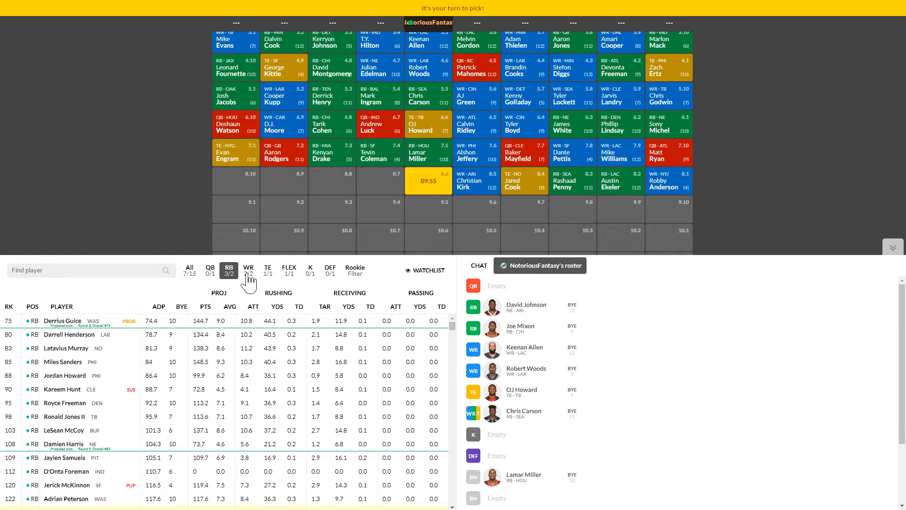
{"action": "left_click", "coordinate": [248, 267]}
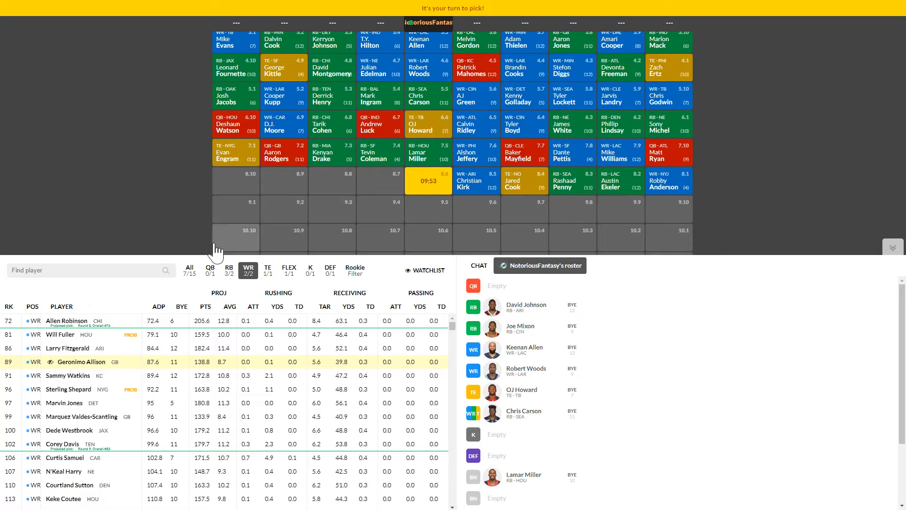
{"action": "mouse_move", "coordinate": [134, 234]}
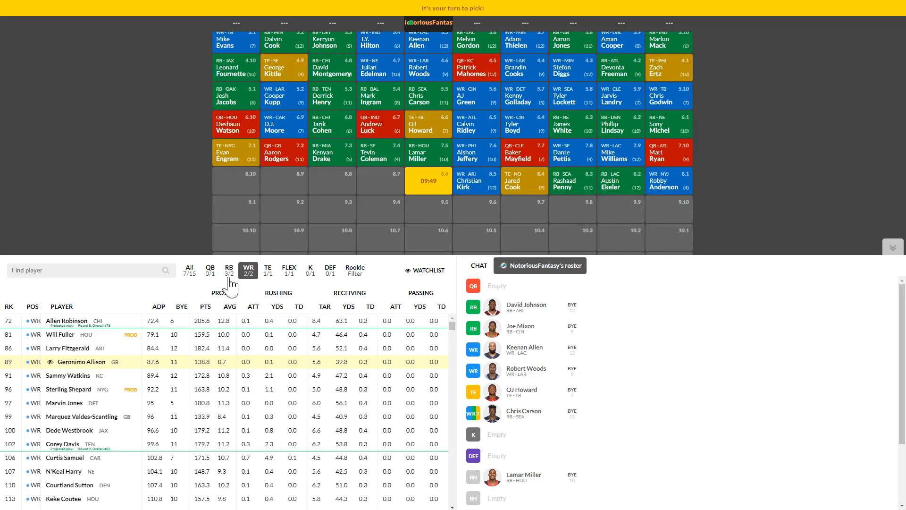
{"action": "left_click", "coordinate": [267, 269]}
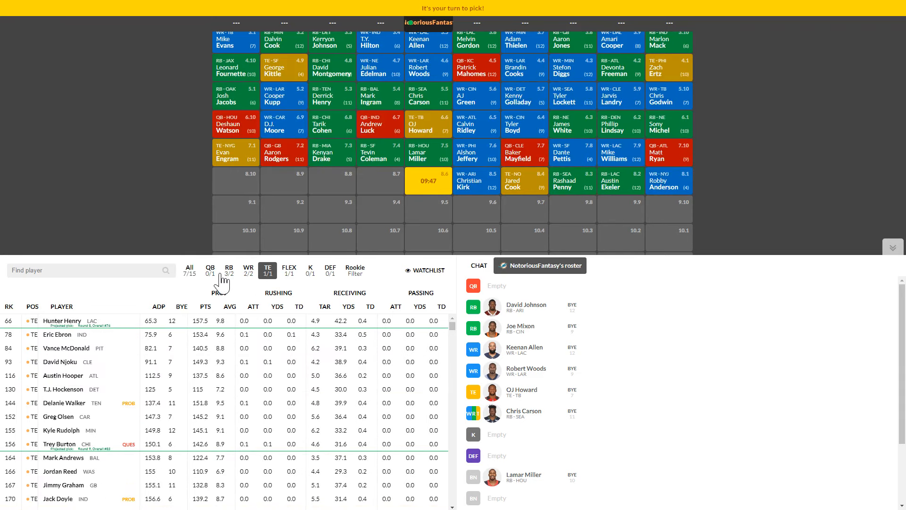
{"action": "left_click", "coordinate": [210, 269]}
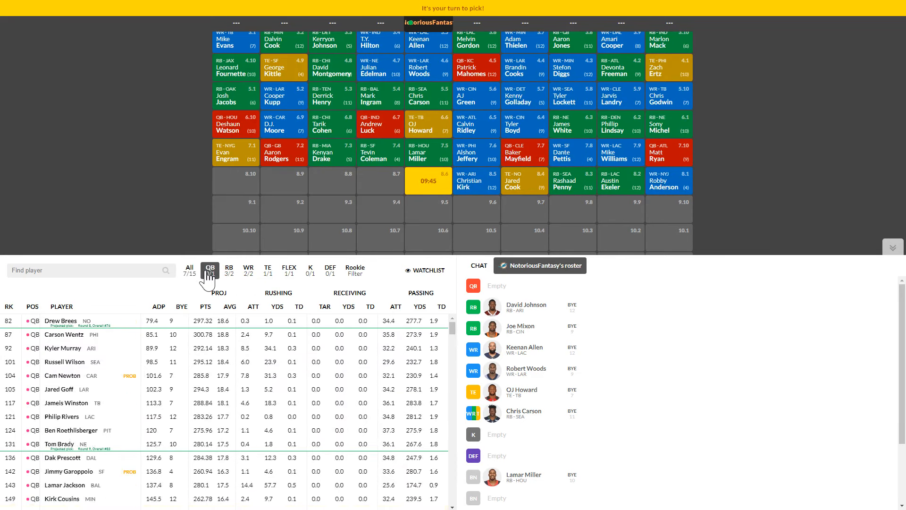
{"action": "mouse_move", "coordinate": [578, 177]}
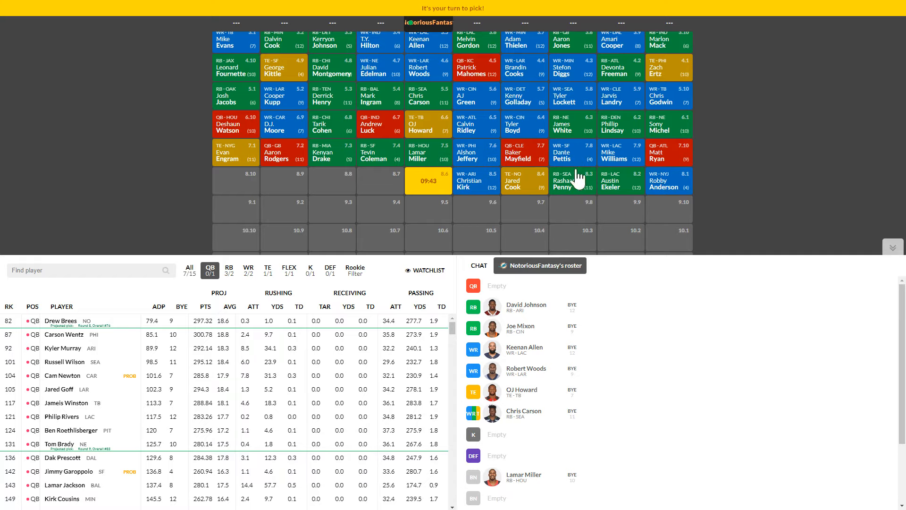
{"action": "mouse_move", "coordinate": [692, 162]}
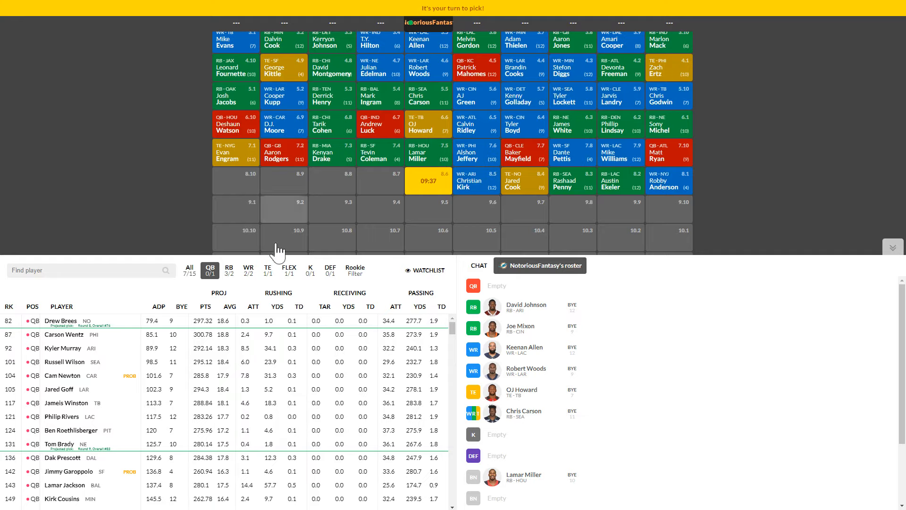
{"action": "mouse_move", "coordinate": [63, 234]}
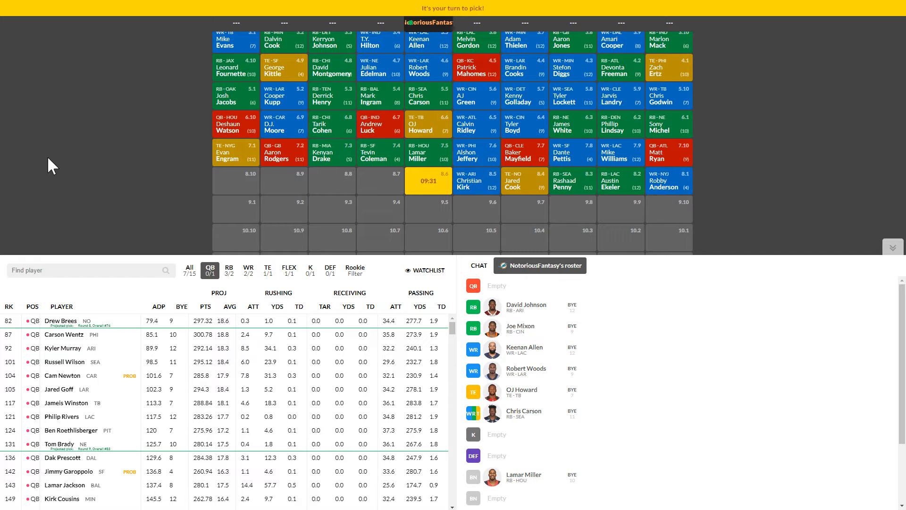
{"action": "mouse_move", "coordinate": [193, 234]}
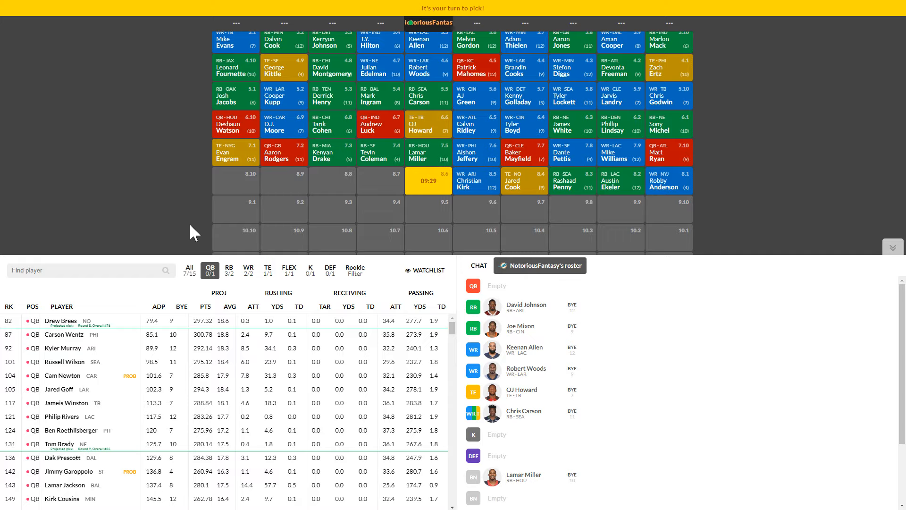
{"action": "mouse_move", "coordinate": [145, 151]}
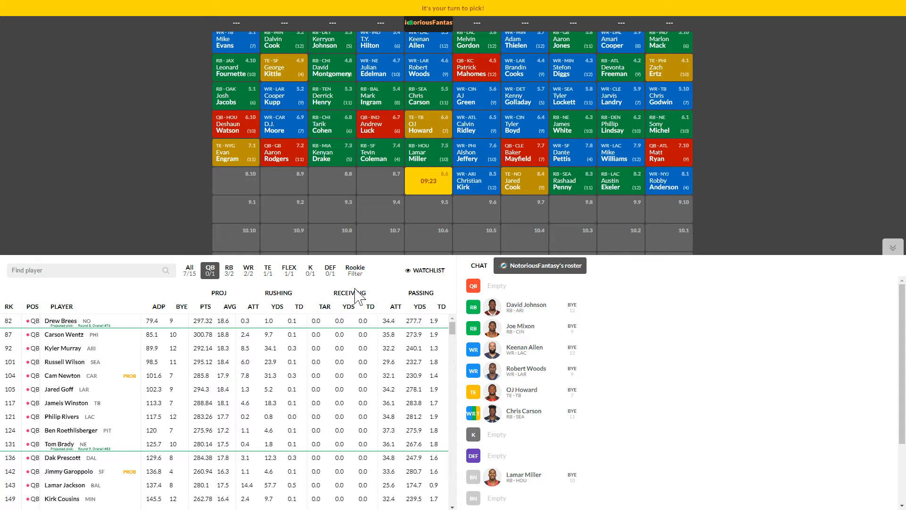
{"action": "mouse_move", "coordinate": [157, 230]}
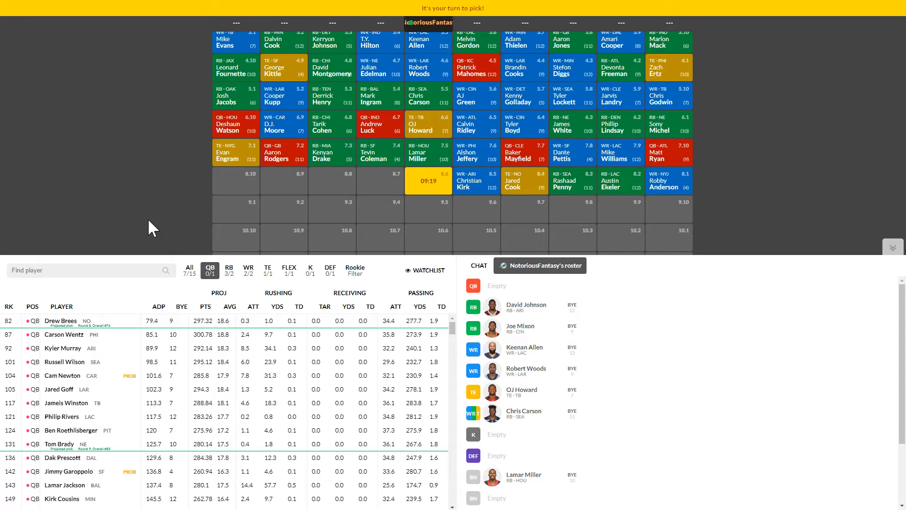
{"action": "mouse_move", "coordinate": [119, 212]}
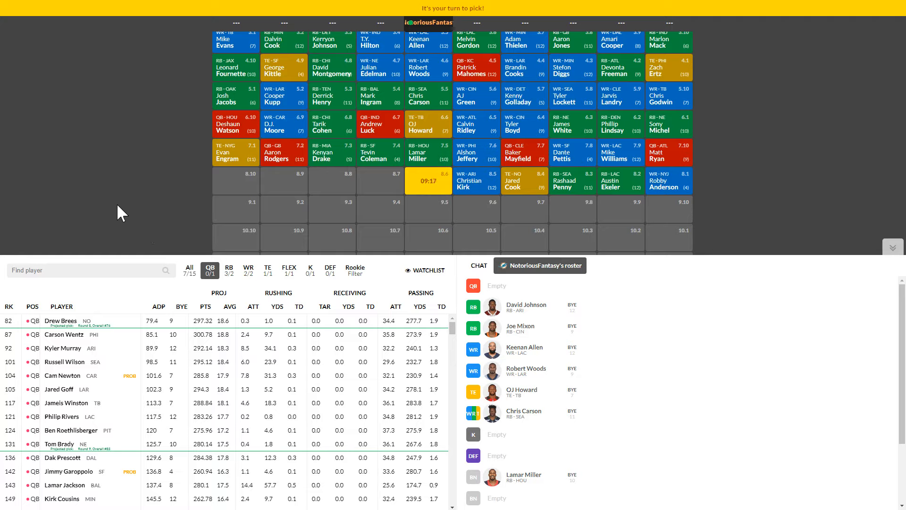
{"action": "mouse_move", "coordinate": [17, 321]}
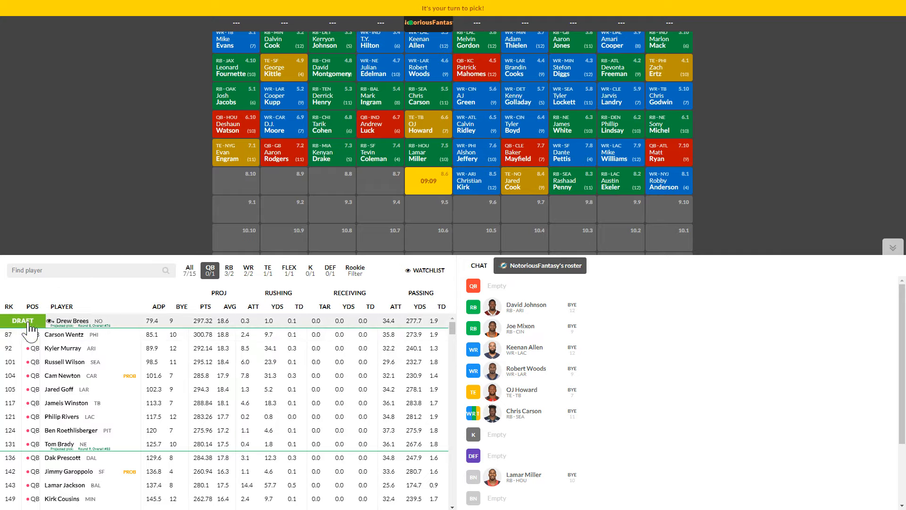
{"action": "left_click", "coordinate": [24, 320]}
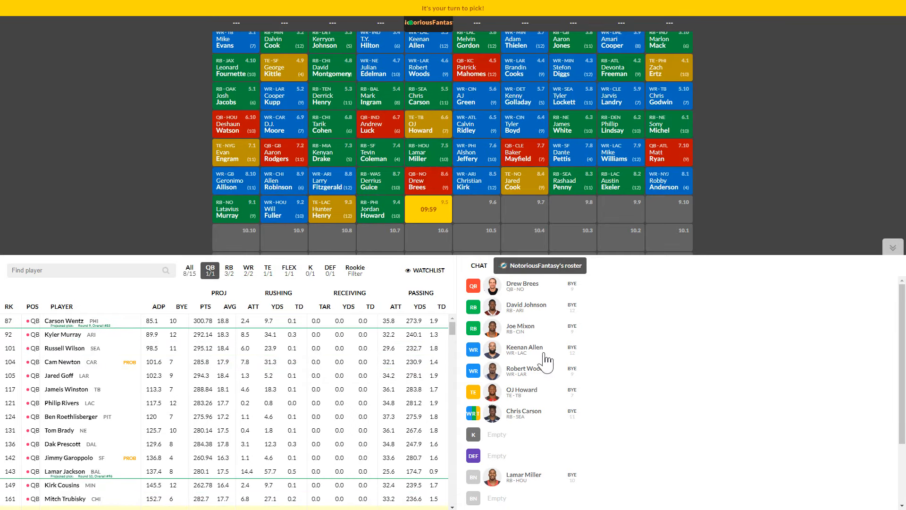
Step: Compare running backs and wide receivers, ending on the RB list for our round 9–10 picks
{"action": "left_click", "coordinate": [228, 270]}
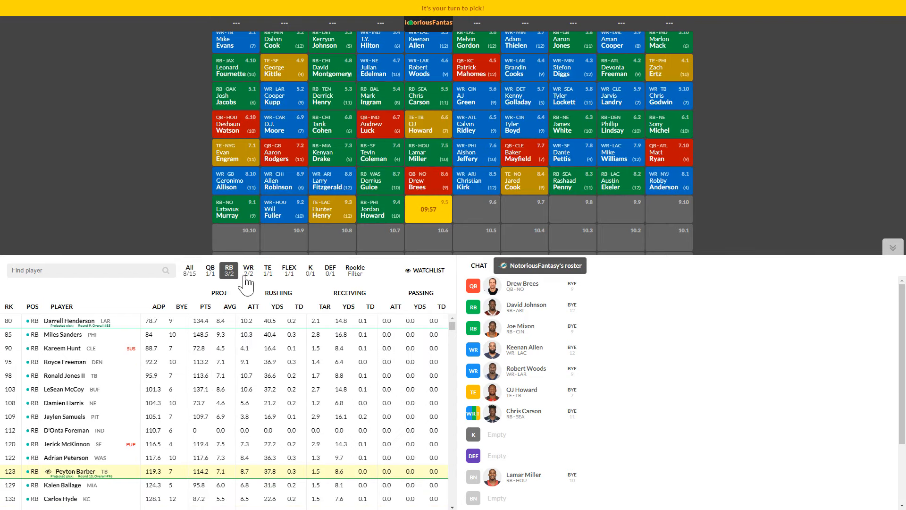
{"action": "left_click", "coordinate": [248, 268]}
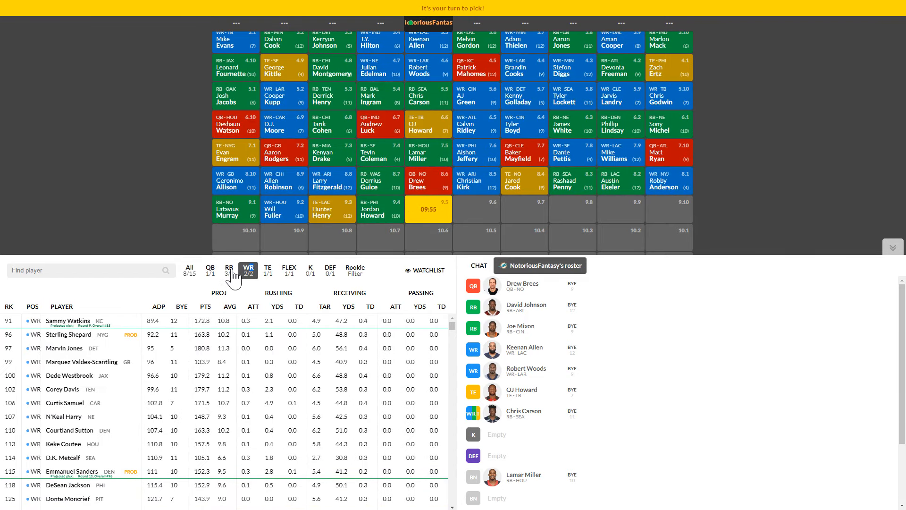
{"action": "left_click", "coordinate": [228, 270]}
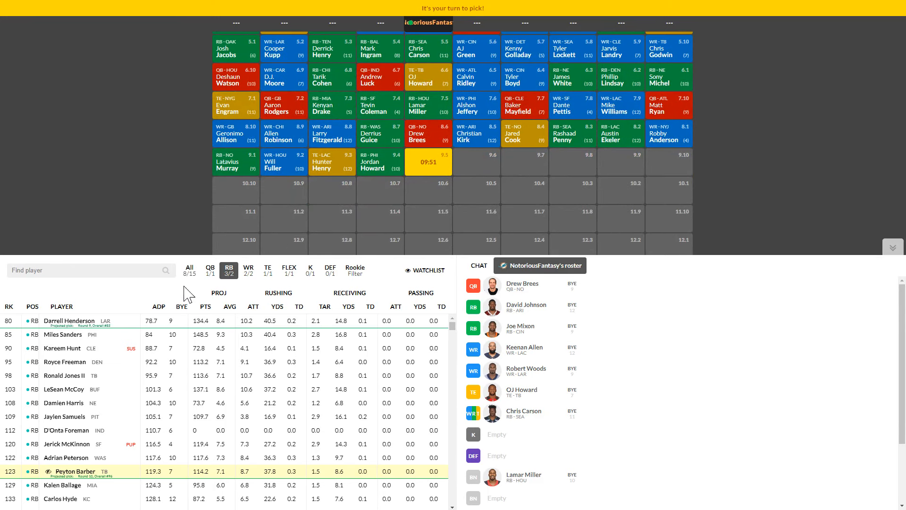
{"action": "mouse_move", "coordinate": [75, 256]}
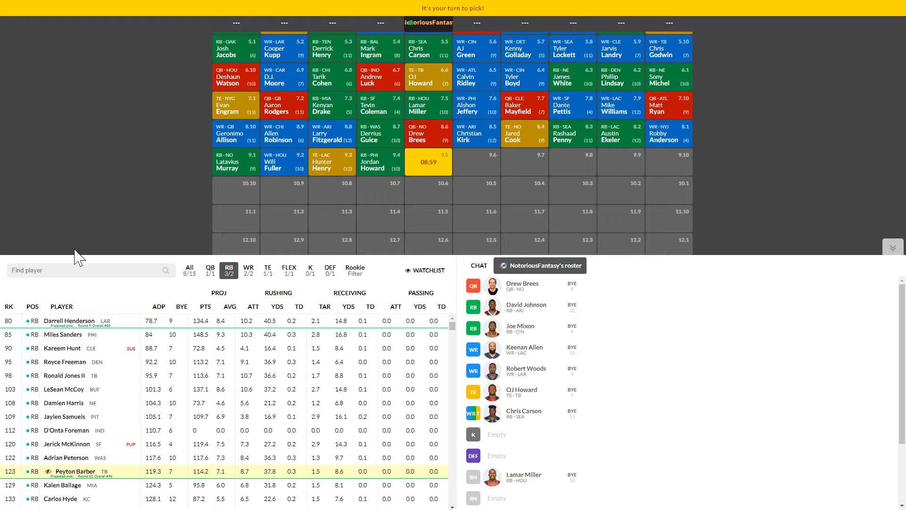
{"action": "scroll", "scroll_direction": "up", "scroll_amount": 3}
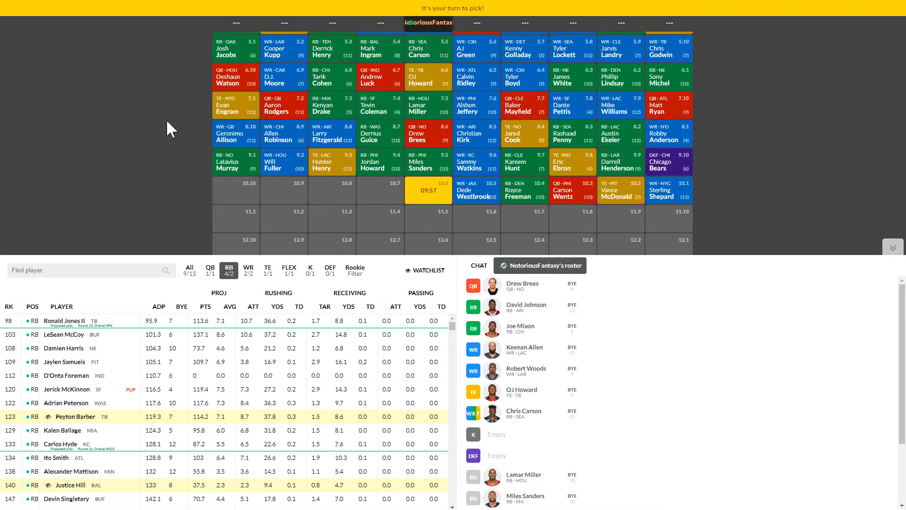
{"action": "mouse_move", "coordinate": [249, 282]}
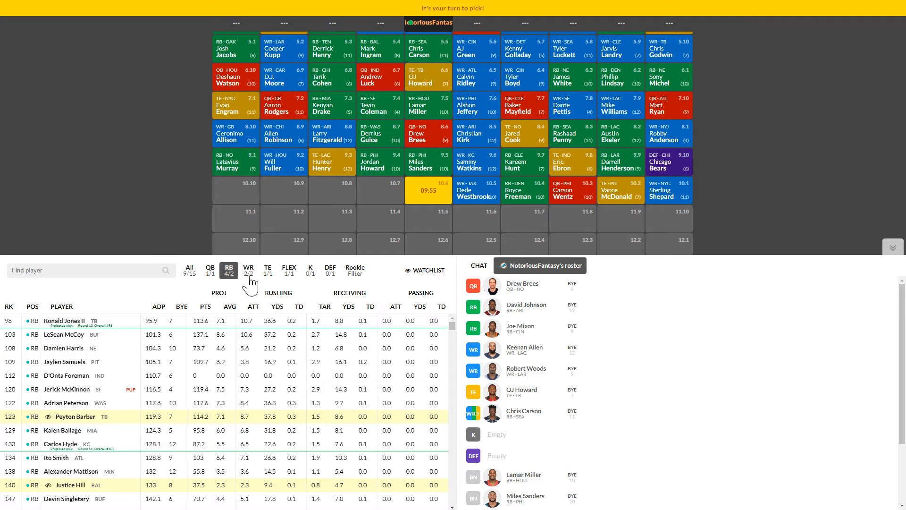
Step: Show only the available wide receivers for pick 10.6
{"action": "left_click", "coordinate": [248, 269]}
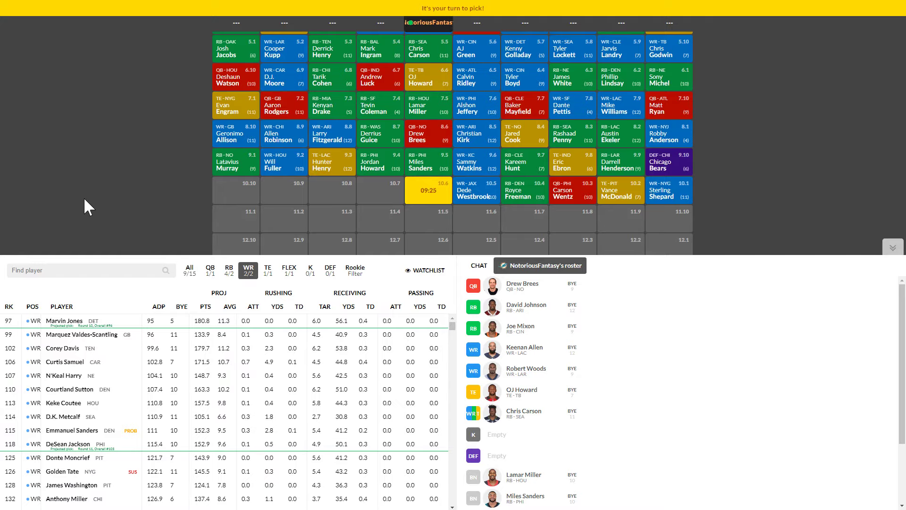
{"action": "mouse_move", "coordinate": [125, 208]}
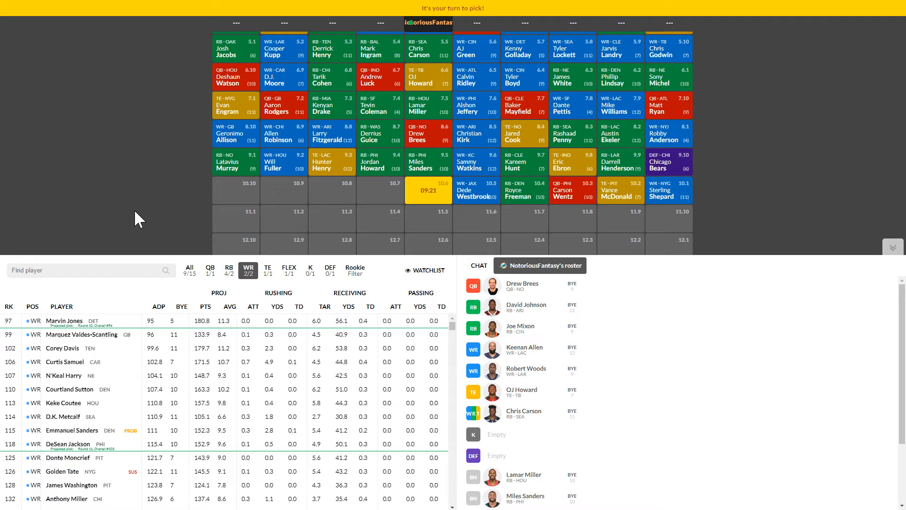
{"action": "mouse_move", "coordinate": [32, 321]}
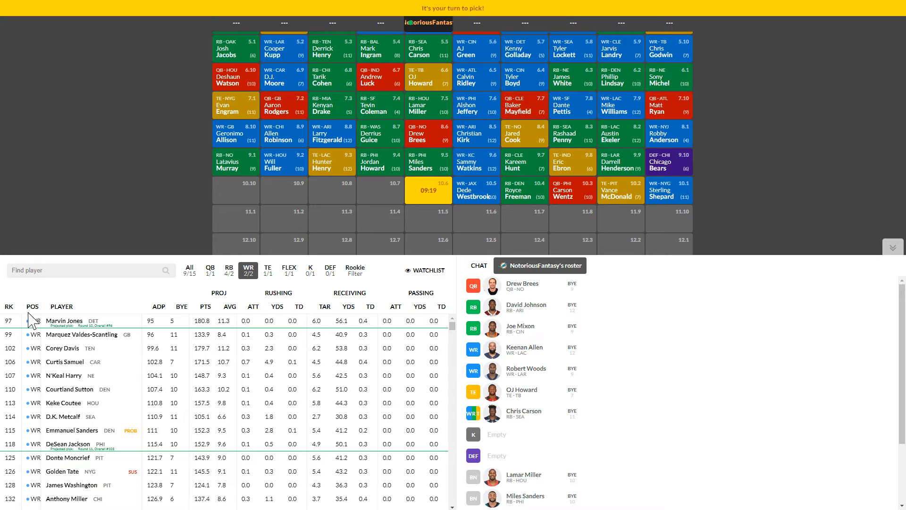
{"action": "mouse_move", "coordinate": [60, 255]}
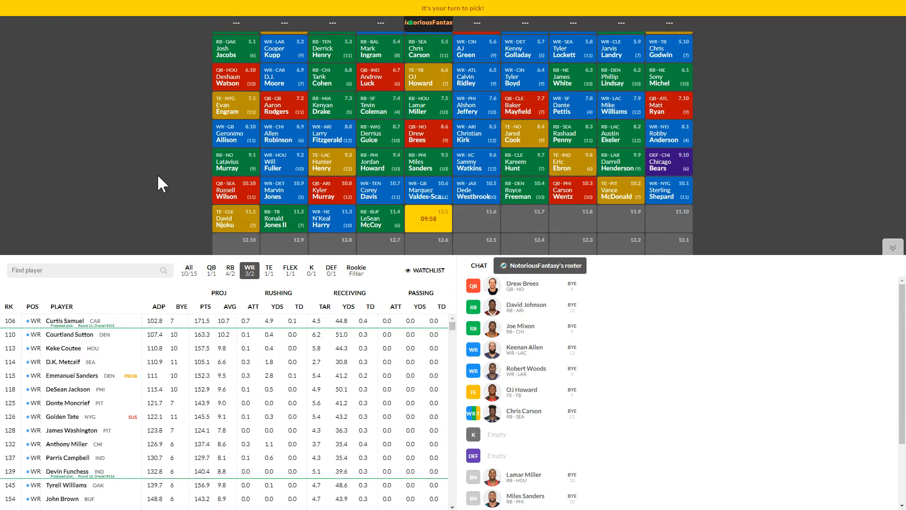
{"action": "mouse_move", "coordinate": [209, 242]}
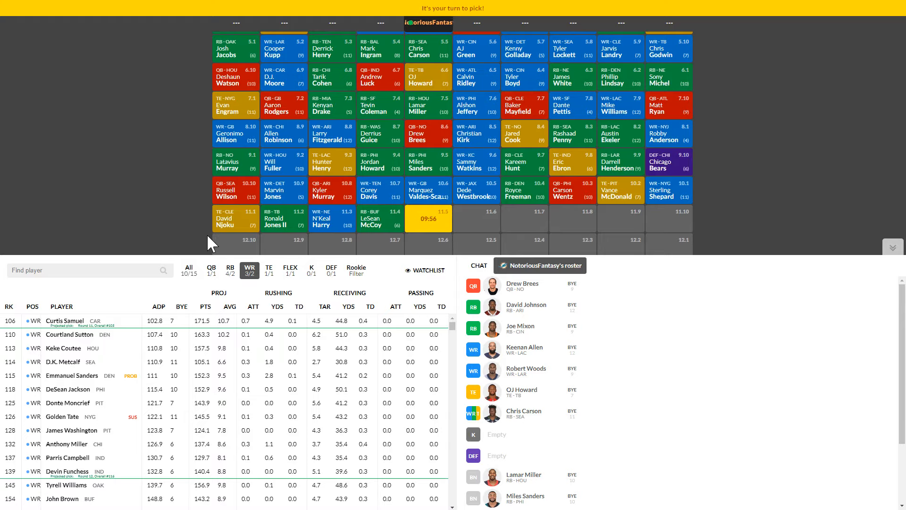
{"action": "mouse_move", "coordinate": [132, 170]}
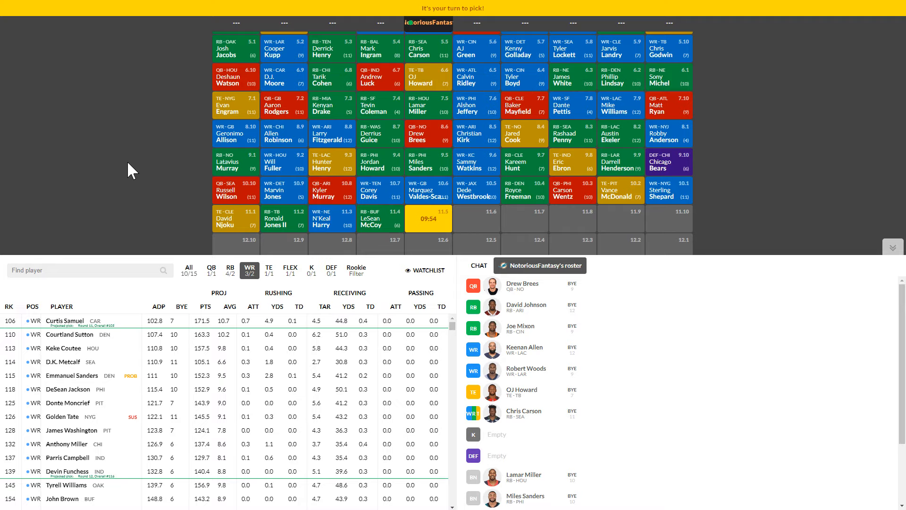
Step: Draft Curtis Samuel at pick 11.5 from the wide receiver list
{"action": "scroll", "scroll_direction": "down", "scroll_amount": 3}
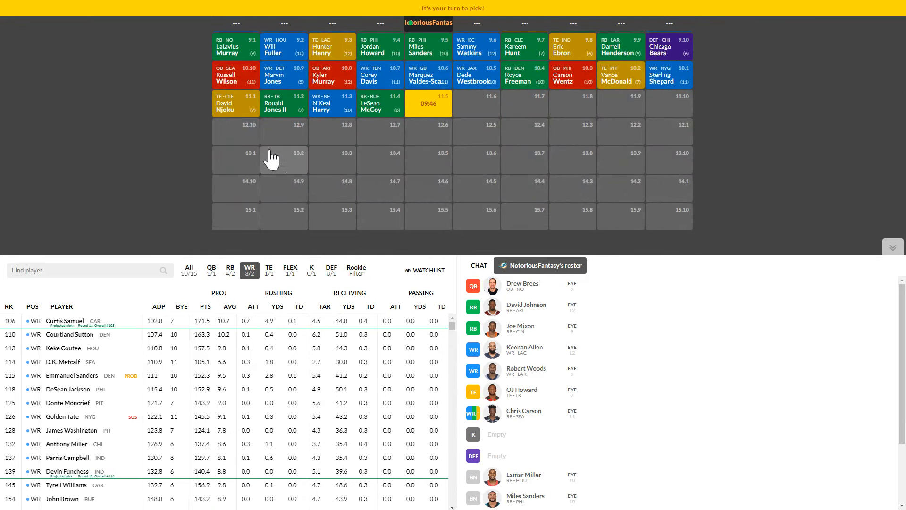
{"action": "mouse_move", "coordinate": [147, 207]}
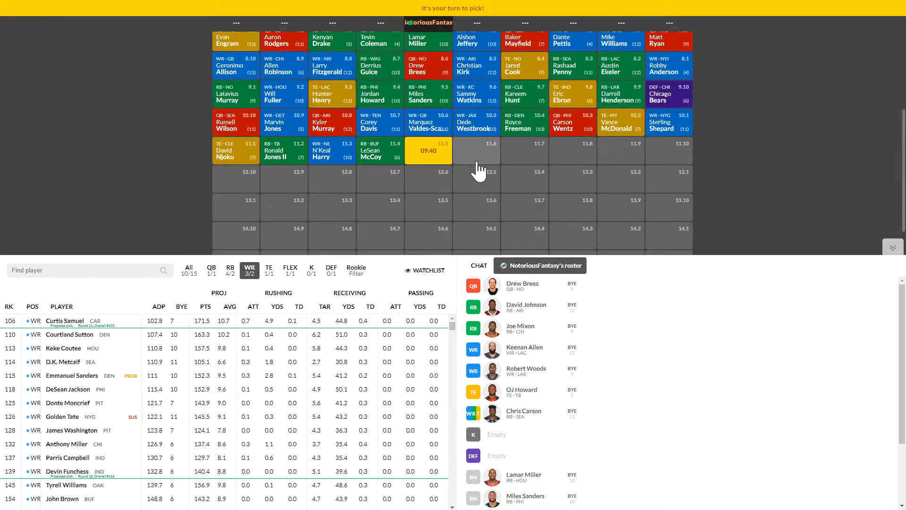
{"action": "mouse_move", "coordinate": [742, 120]}
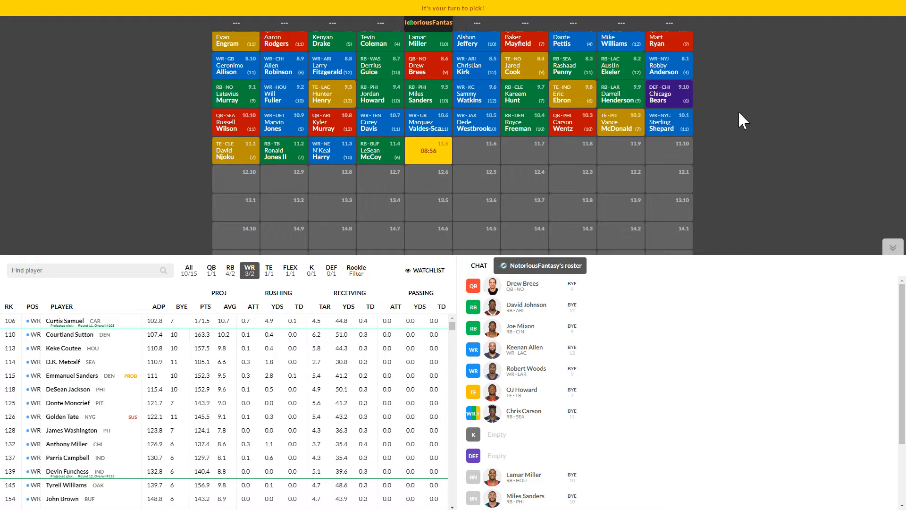
{"action": "mouse_move", "coordinate": [559, 94]}
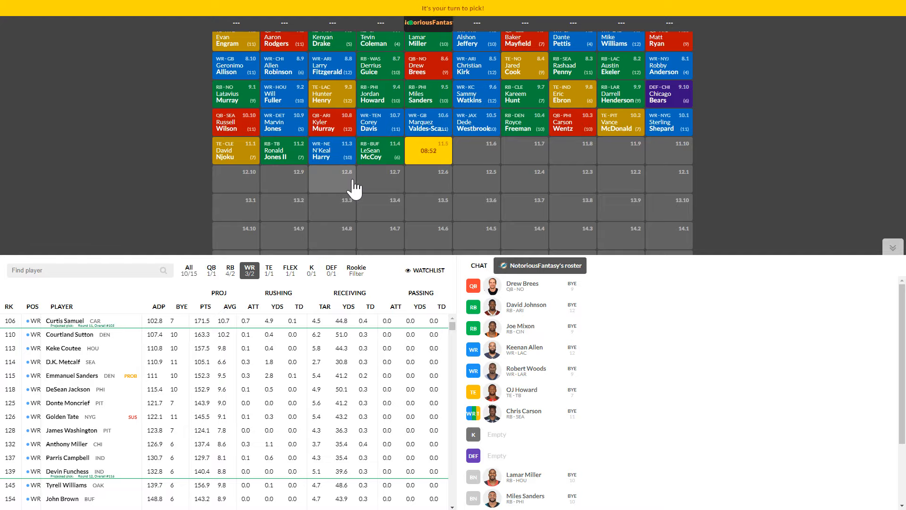
{"action": "mouse_move", "coordinate": [45, 305]}
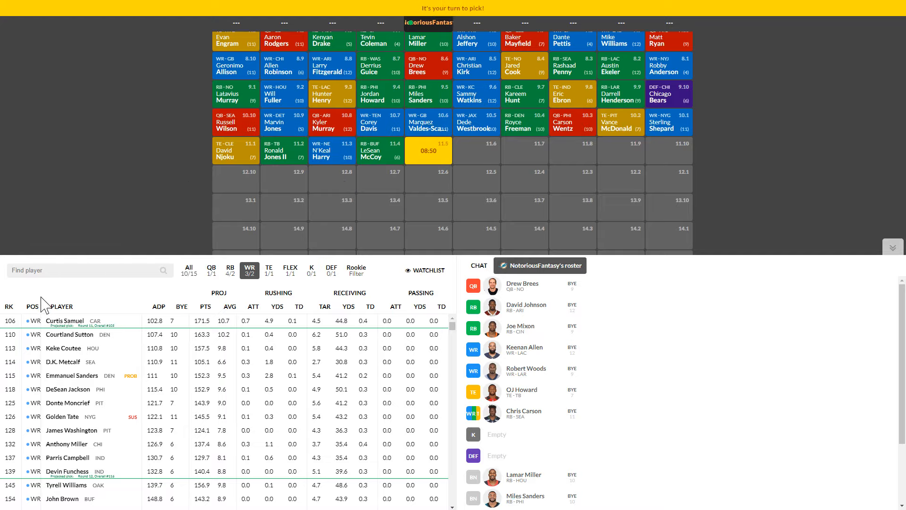
{"action": "mouse_move", "coordinate": [433, 137]}
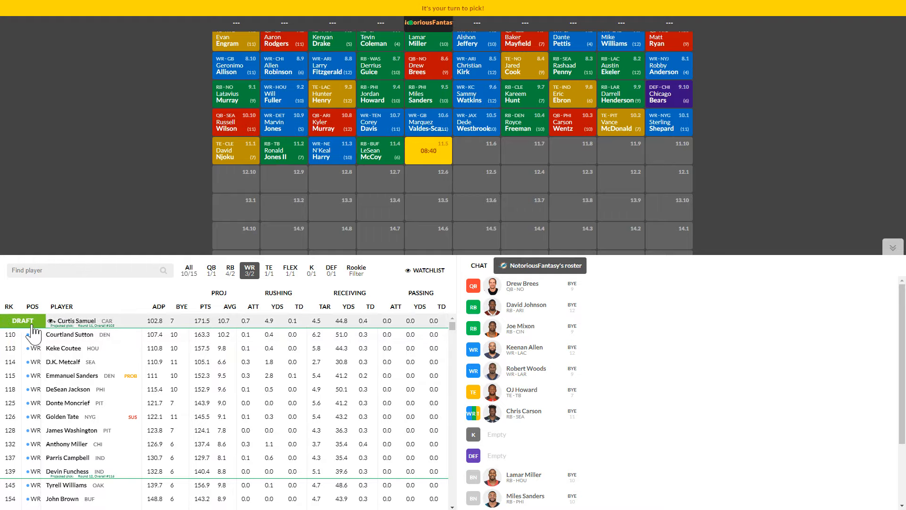
{"action": "left_click", "coordinate": [23, 320]}
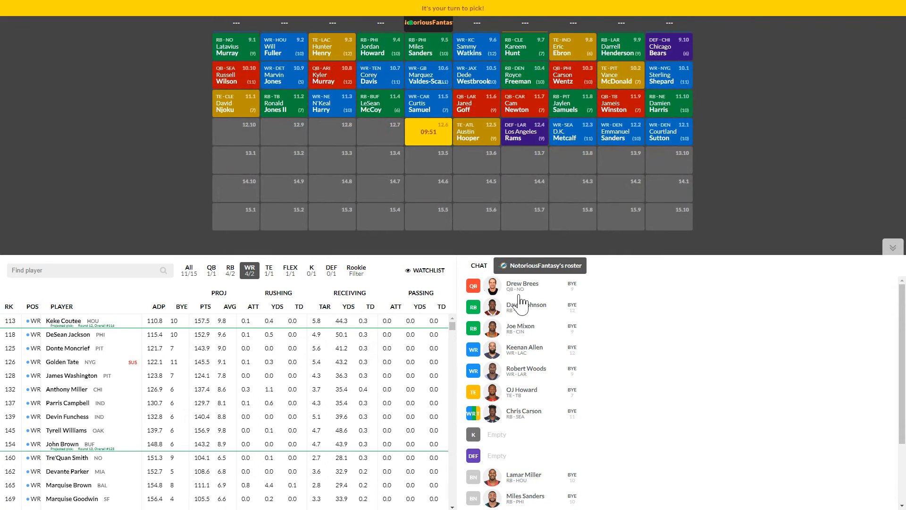
{"action": "scroll", "scroll_direction": "down", "scroll_amount": 3}
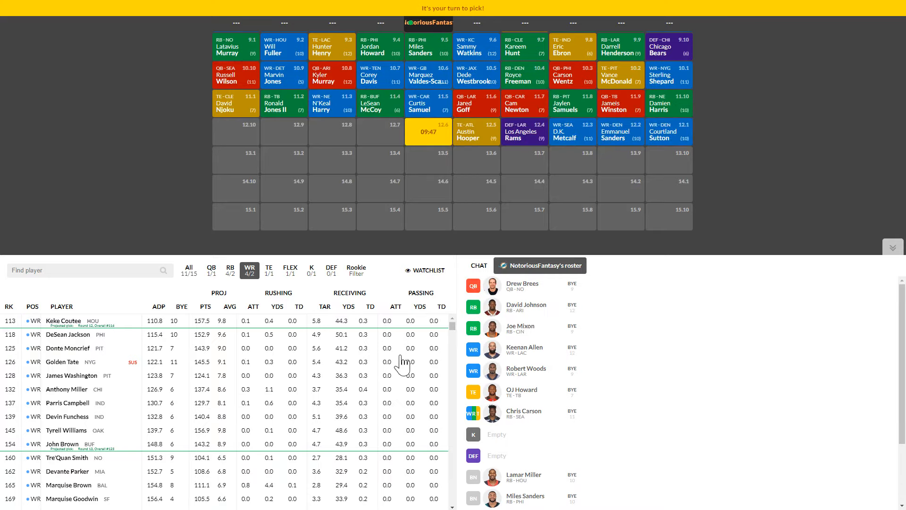
{"action": "mouse_move", "coordinate": [579, 356]}
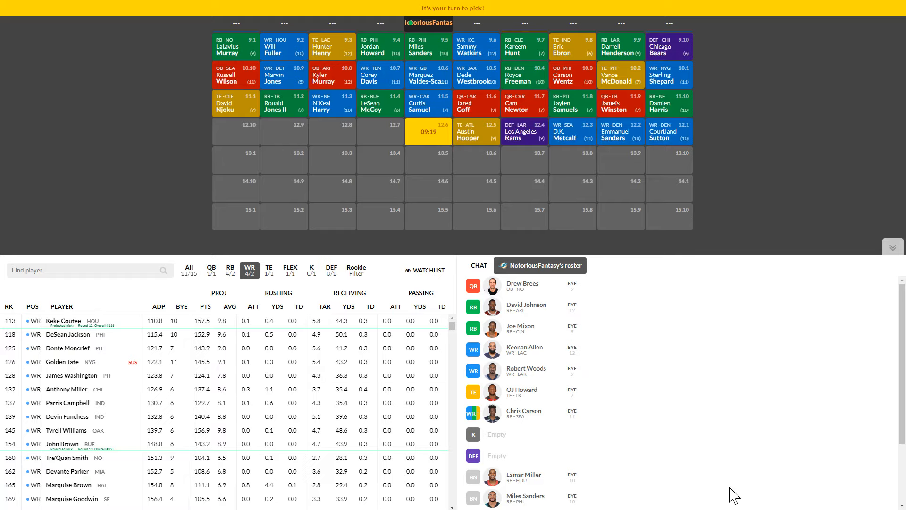
{"action": "scroll", "scroll_direction": "down", "scroll_amount": 3}
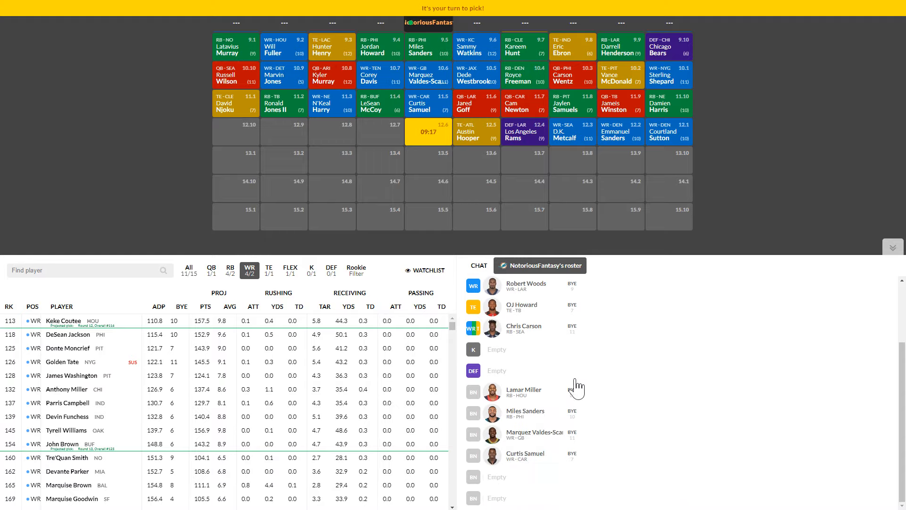
{"action": "mouse_move", "coordinate": [561, 417]}
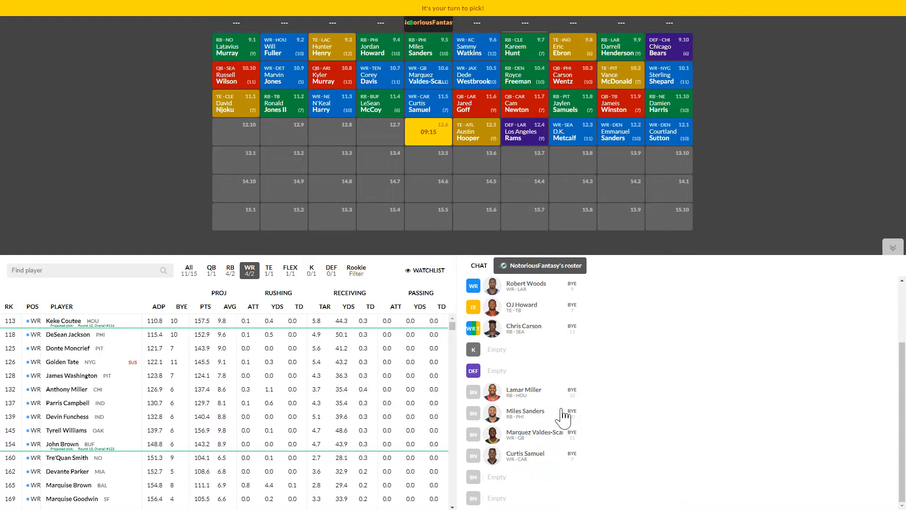
Step: Check the QB list, then draft running back Peyton Barber at pick 12.6
{"action": "left_click", "coordinate": [211, 269]}
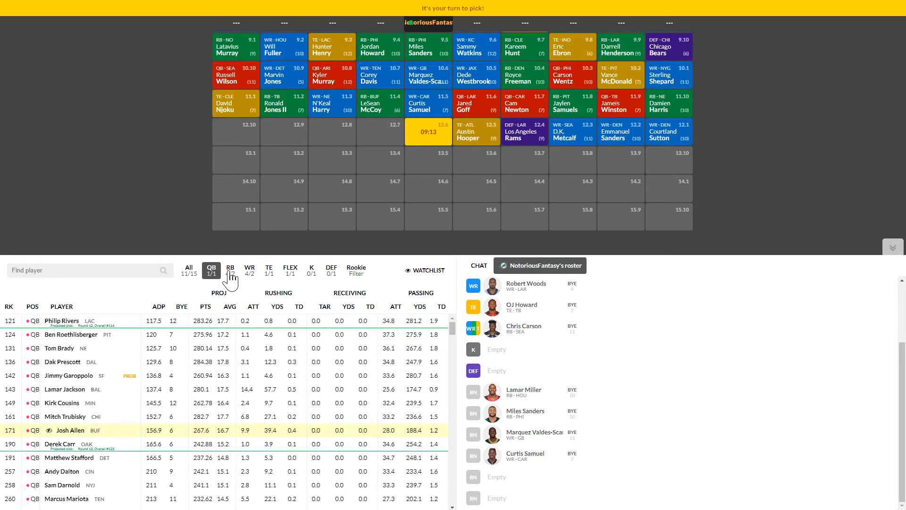
{"action": "left_click", "coordinate": [230, 269]}
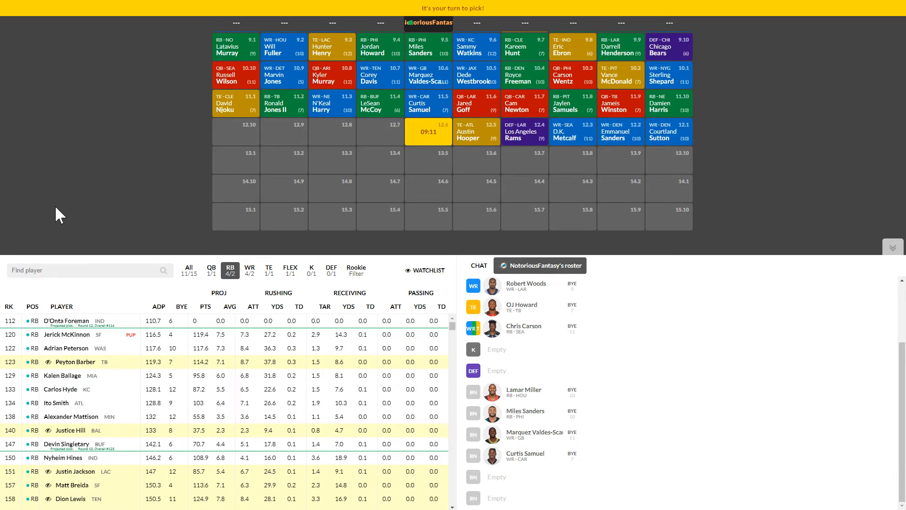
{"action": "mouse_move", "coordinate": [98, 223]}
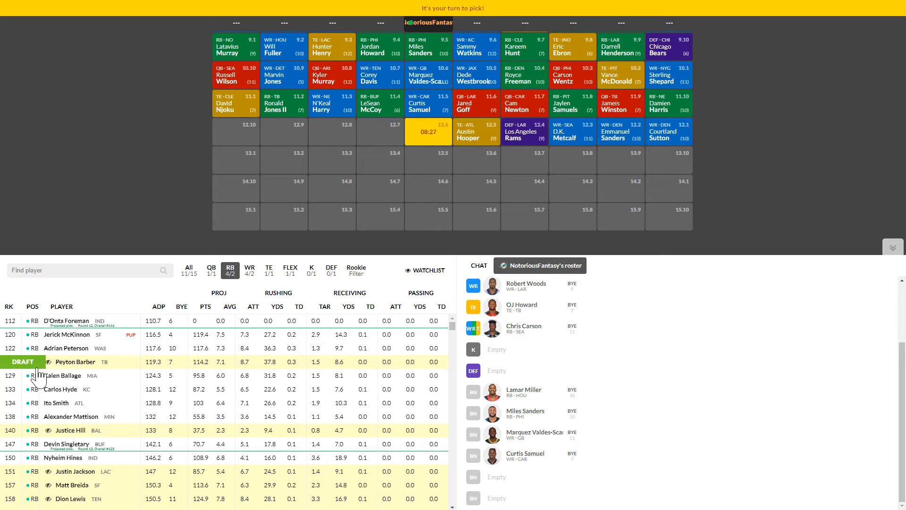
{"action": "left_click", "coordinate": [23, 362]}
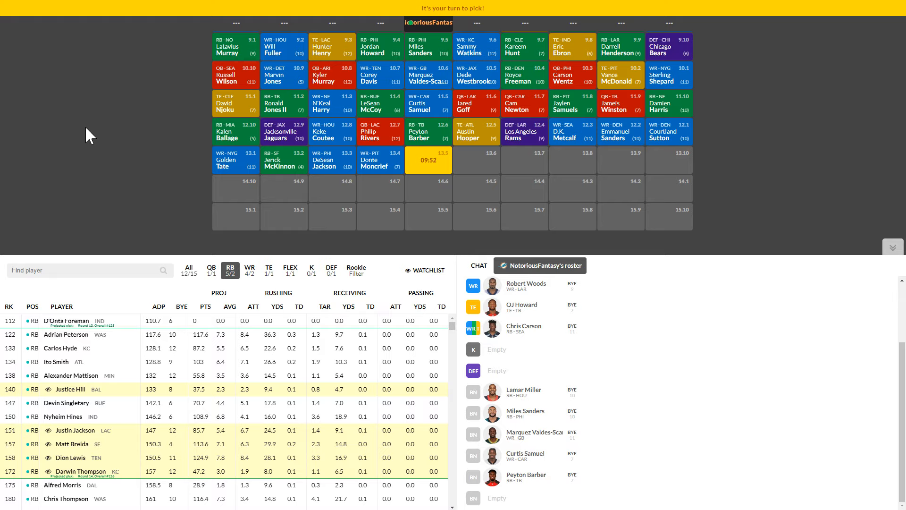
{"action": "mouse_move", "coordinate": [119, 156]}
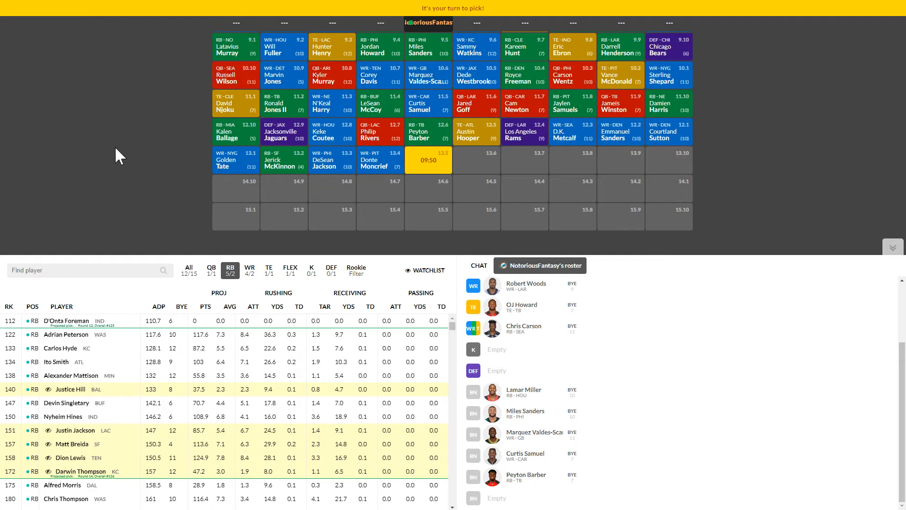
{"action": "mouse_move", "coordinate": [182, 197]}
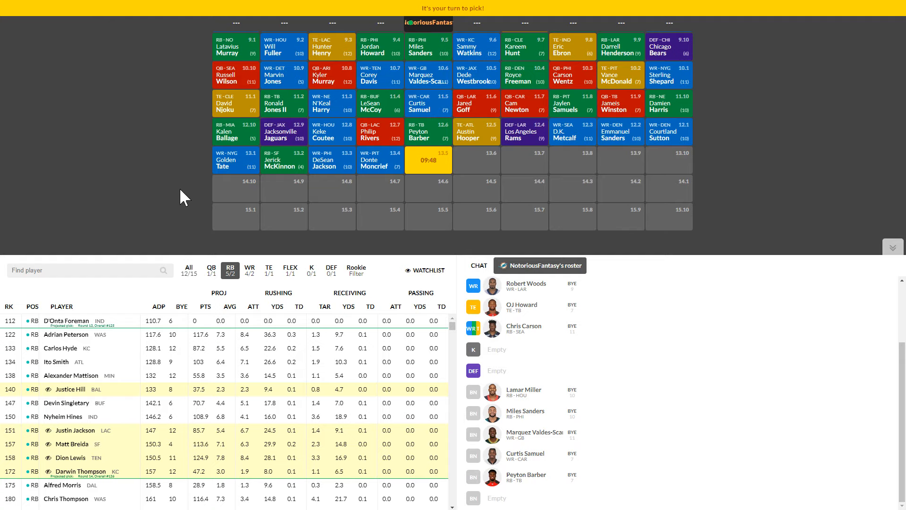
{"action": "mouse_move", "coordinate": [178, 123]}
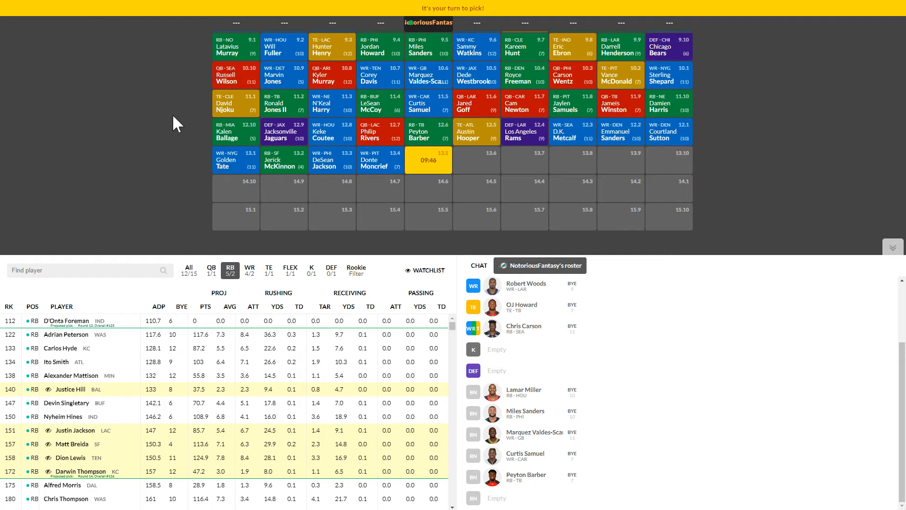
{"action": "mouse_move", "coordinate": [158, 235]}
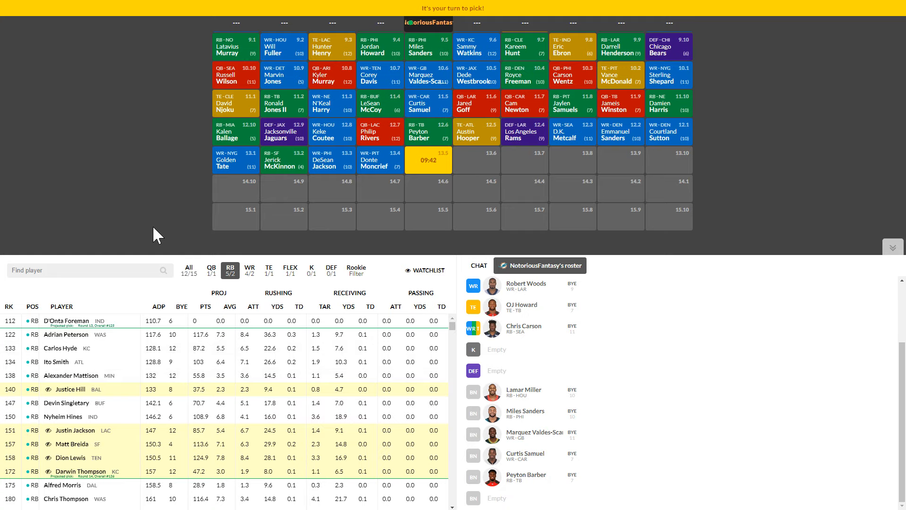
{"action": "mouse_move", "coordinate": [146, 235]}
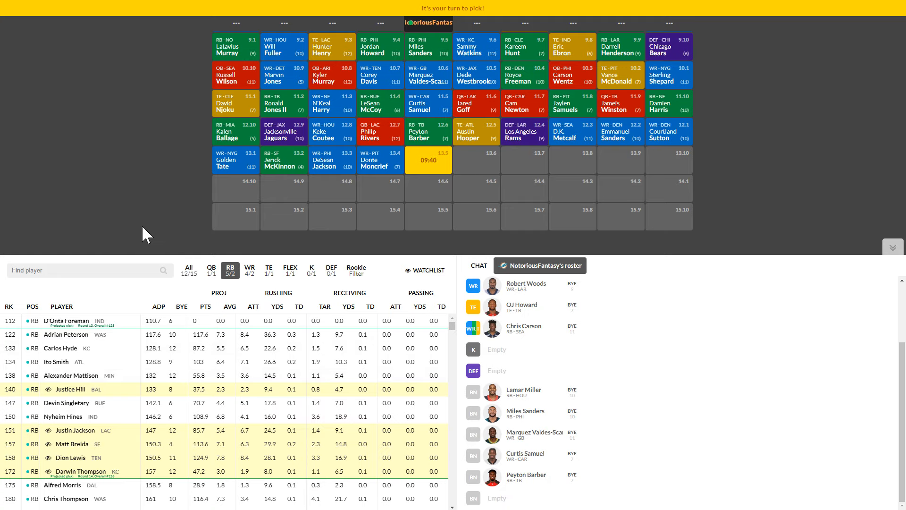
{"action": "mouse_move", "coordinate": [154, 165]}
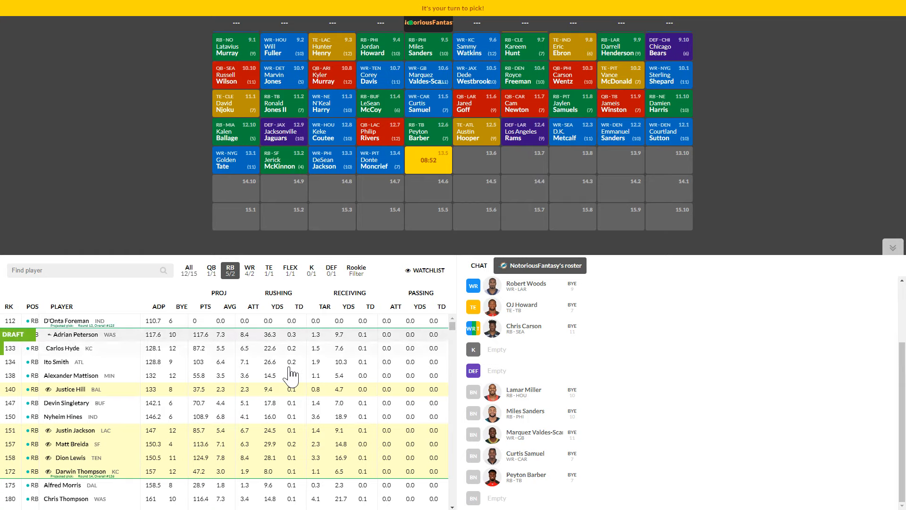
{"action": "scroll", "scroll_direction": "down", "scroll_amount": 3}
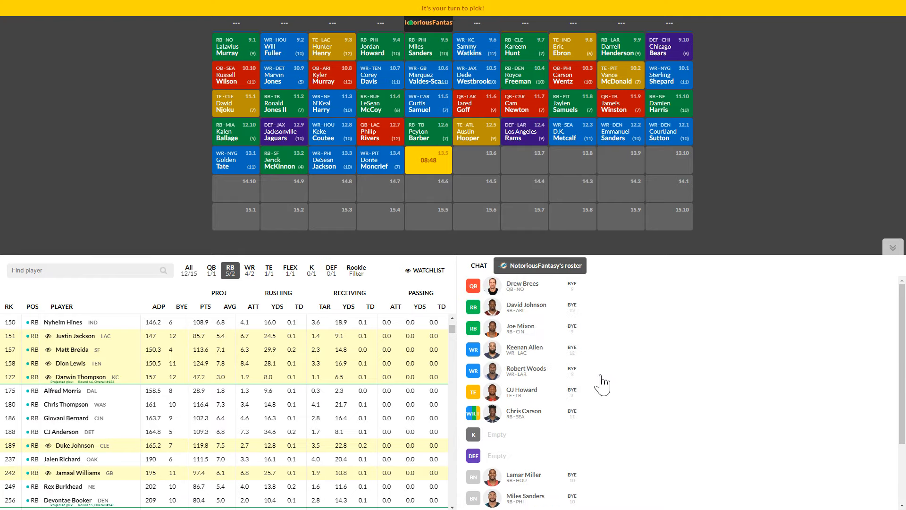
{"action": "mouse_move", "coordinate": [272, 485]}
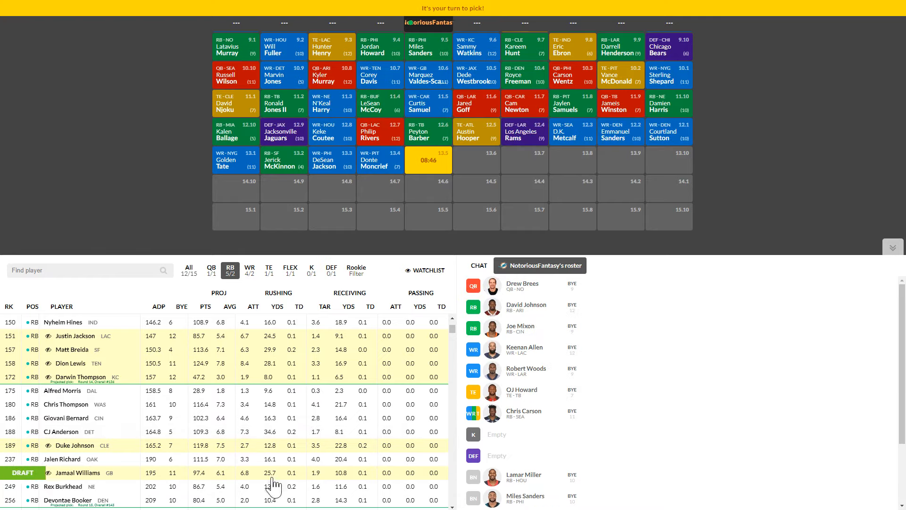
{"action": "mouse_move", "coordinate": [243, 484]}
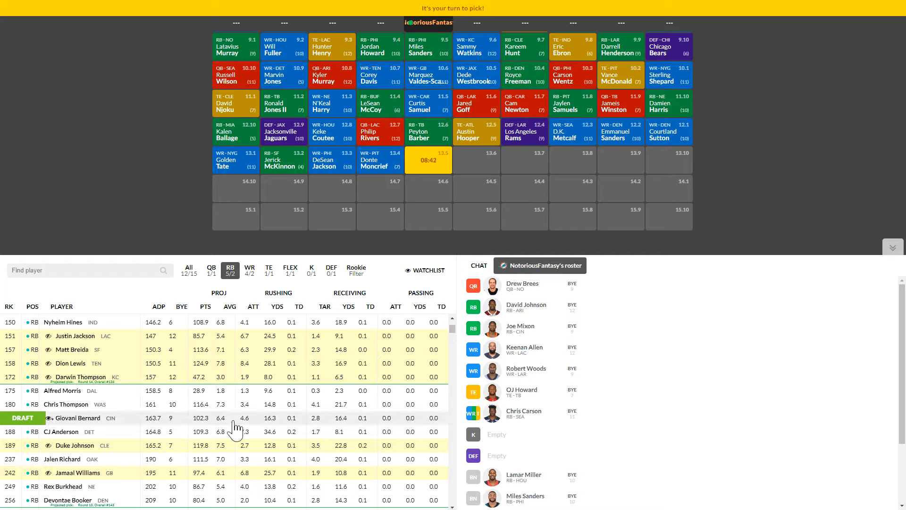
{"action": "mouse_move", "coordinate": [264, 387]}
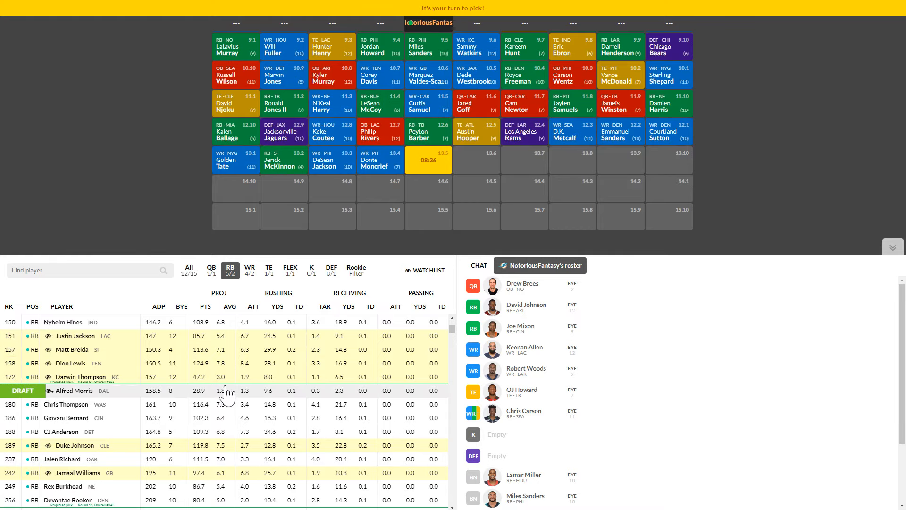
Step: Draft RB Justin Jackson onto our team at pick 13.5
{"action": "scroll", "scroll_direction": "down", "scroll_amount": 3}
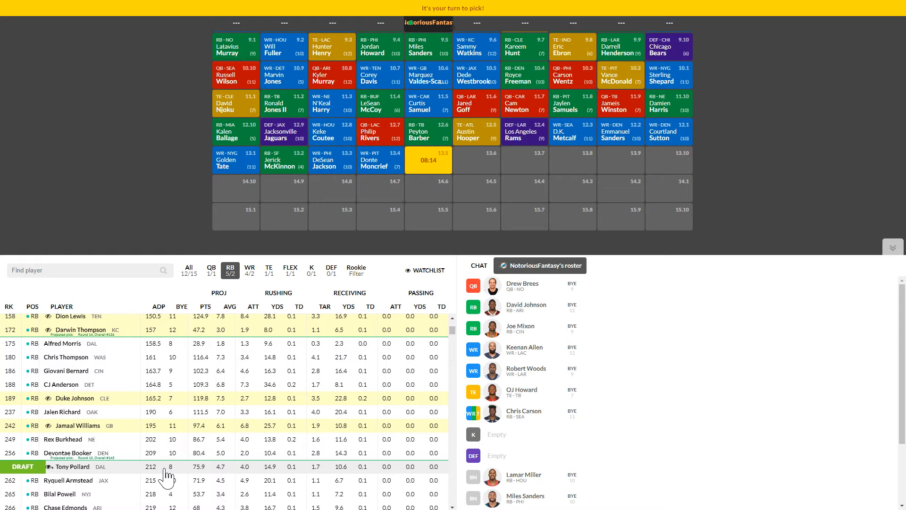
{"action": "scroll", "scroll_direction": "up", "scroll_amount": 3}
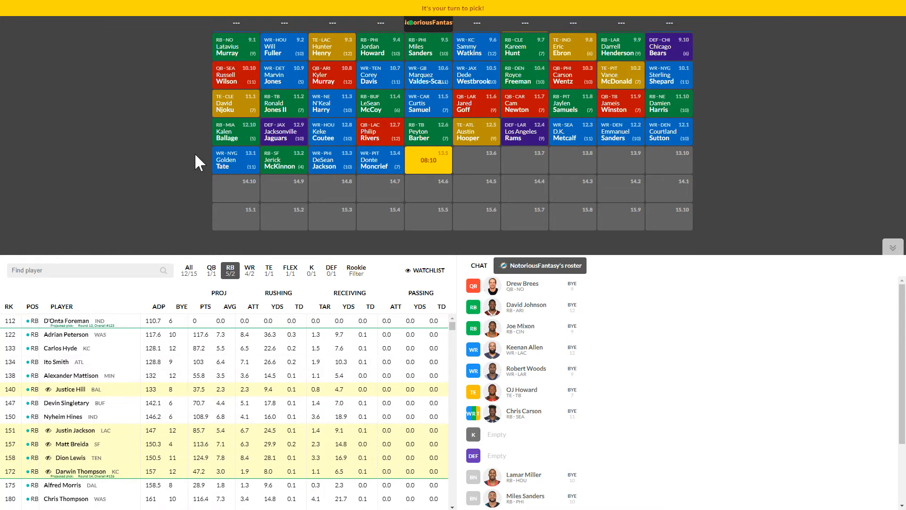
{"action": "mouse_move", "coordinate": [181, 199]}
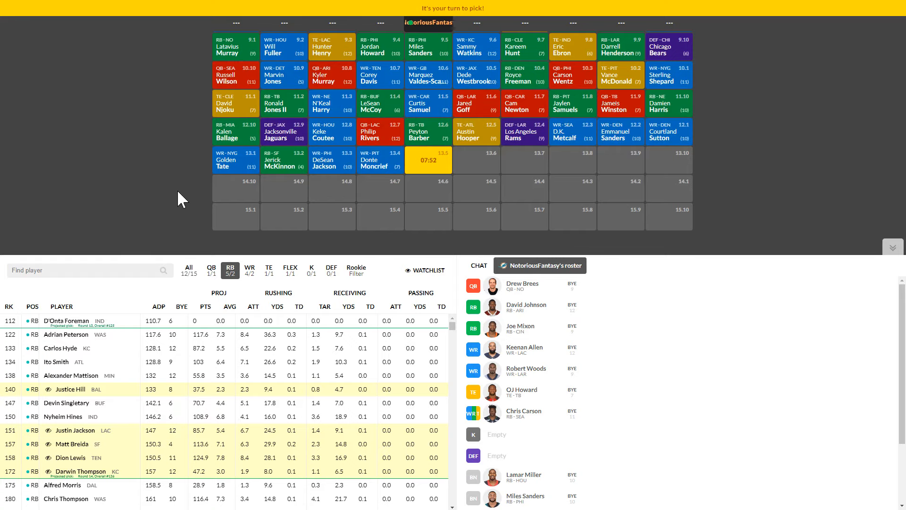
{"action": "mouse_move", "coordinate": [199, 119]}
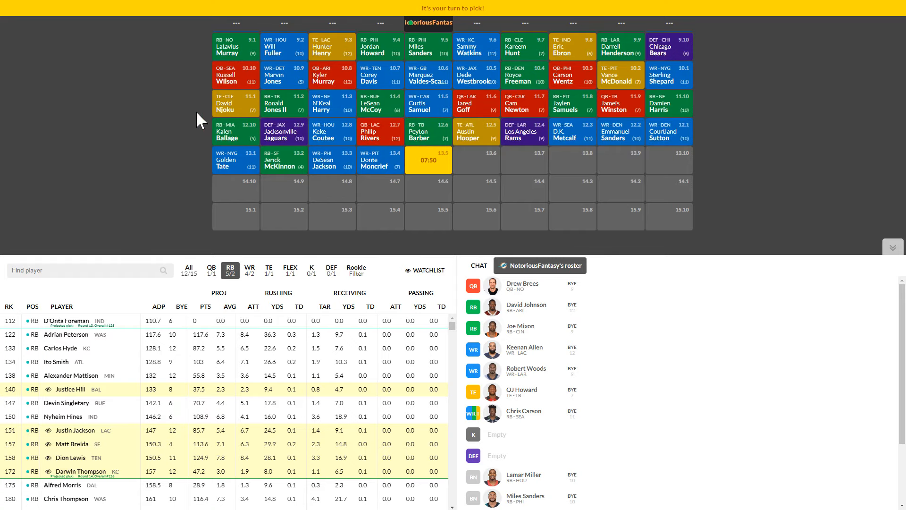
{"action": "mouse_move", "coordinate": [94, 178]}
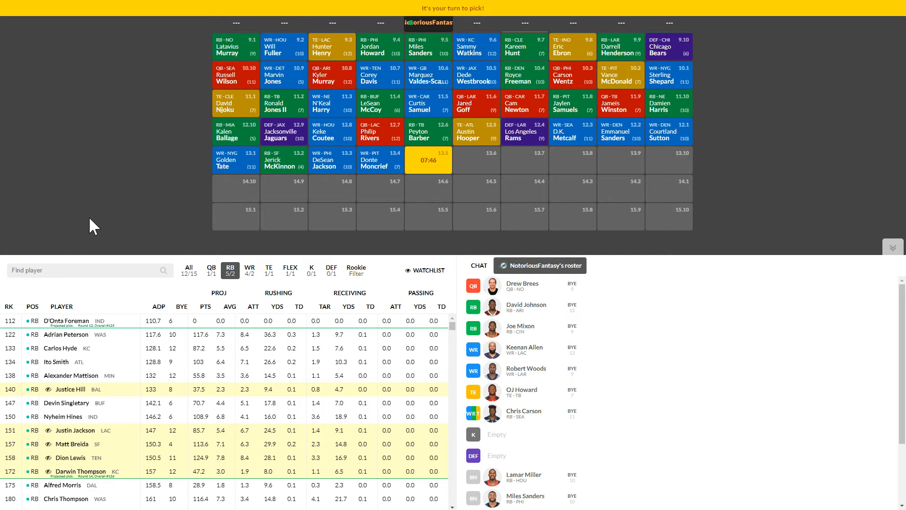
{"action": "mouse_move", "coordinate": [168, 217]}
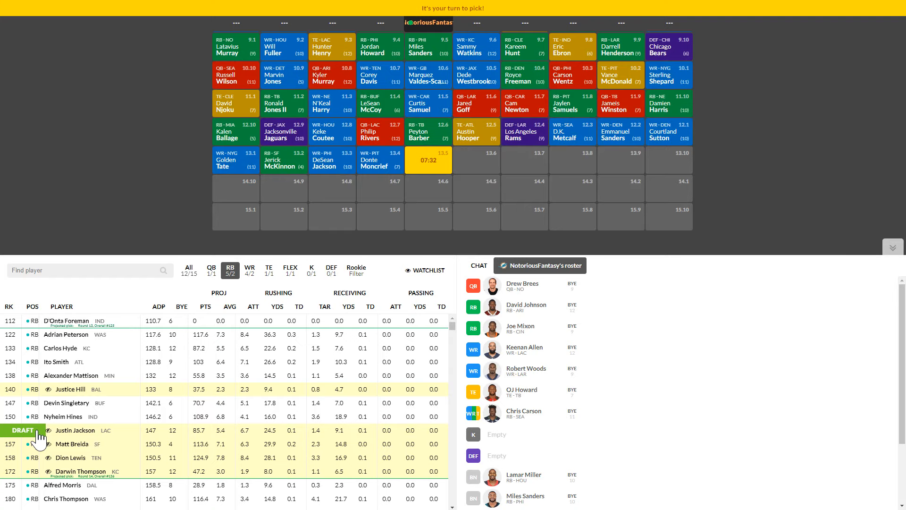
{"action": "left_click", "coordinate": [23, 431]}
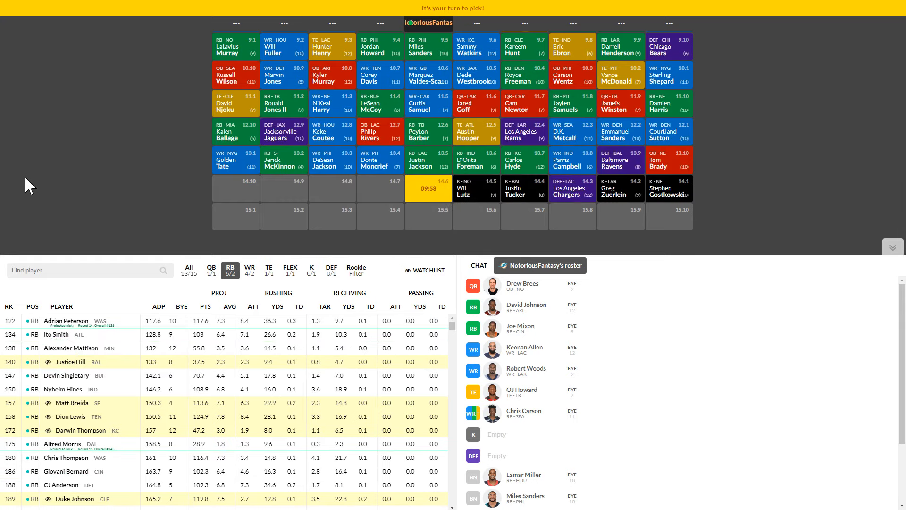
{"action": "mouse_move", "coordinate": [326, 247]}
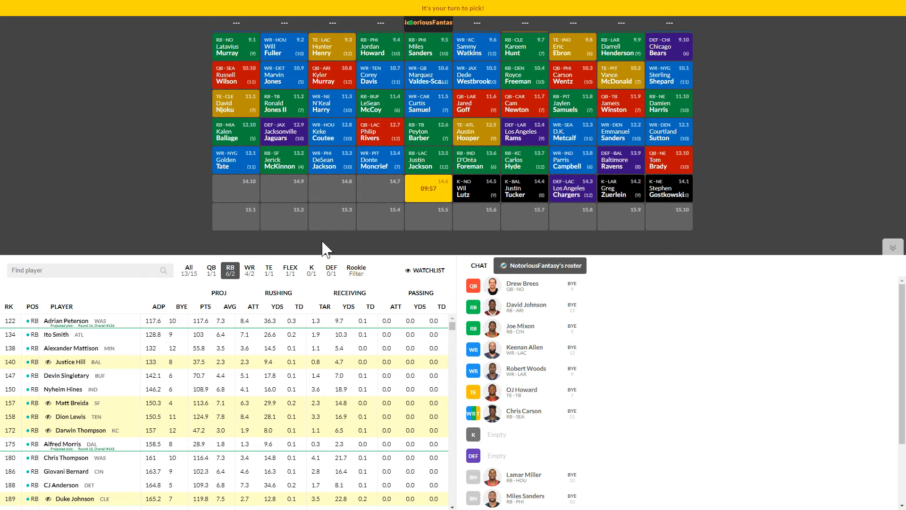
Step: Filter to defenses and draft the Dallas Cowboys at pick 14.6
{"action": "left_click", "coordinate": [331, 267]}
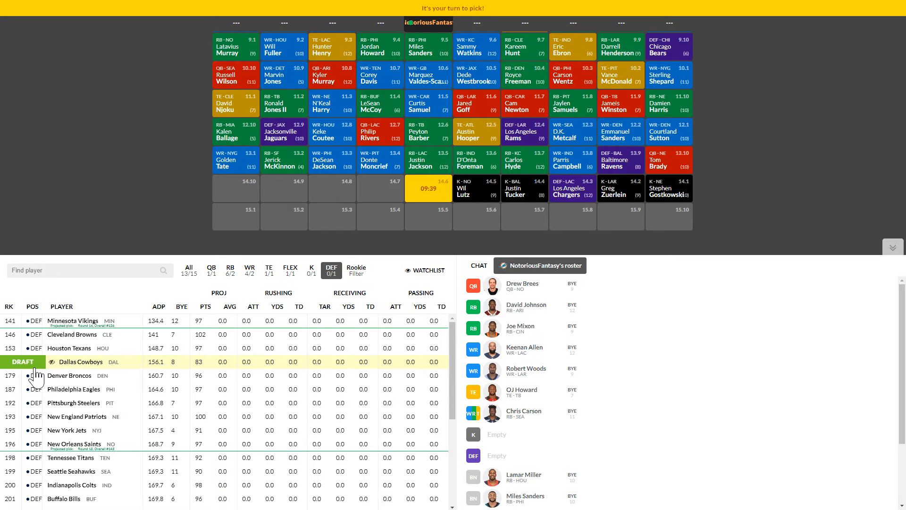
{"action": "left_click", "coordinate": [23, 361]}
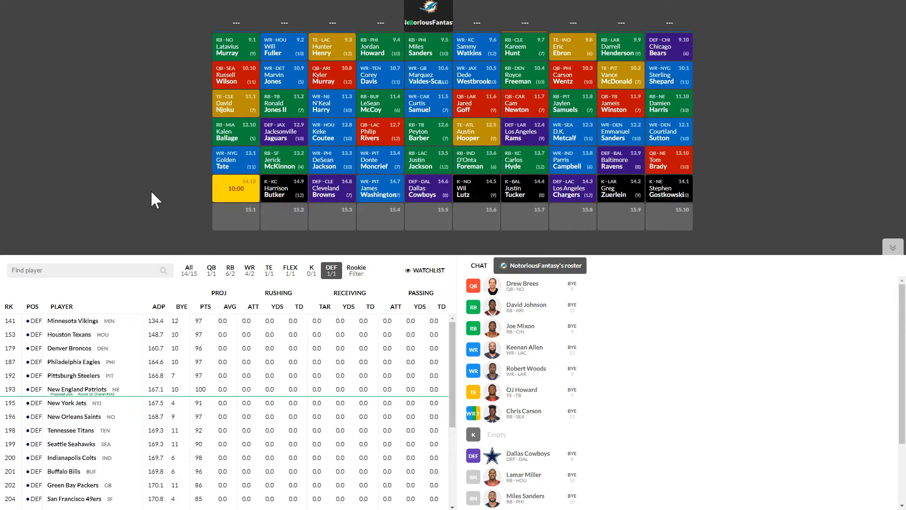
{"action": "left_click", "coordinate": [72, 321]}
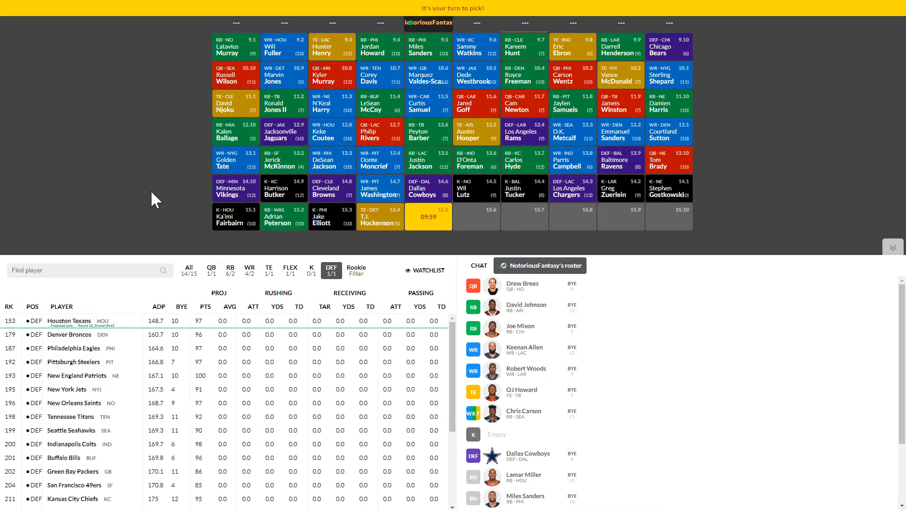
{"action": "mouse_move", "coordinate": [358, 291]}
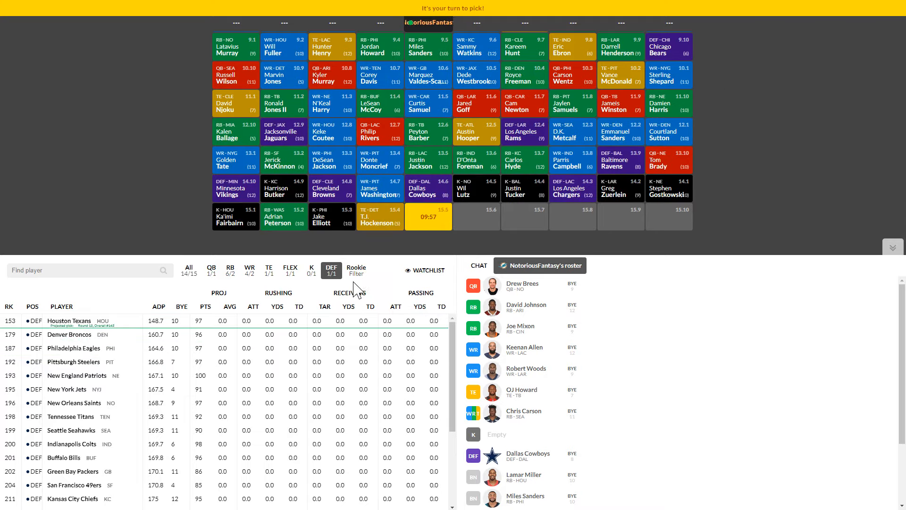
Step: Draft kicker Robbie Gould at pick 15.5 and review the completed roster
{"action": "left_click", "coordinate": [310, 269]}
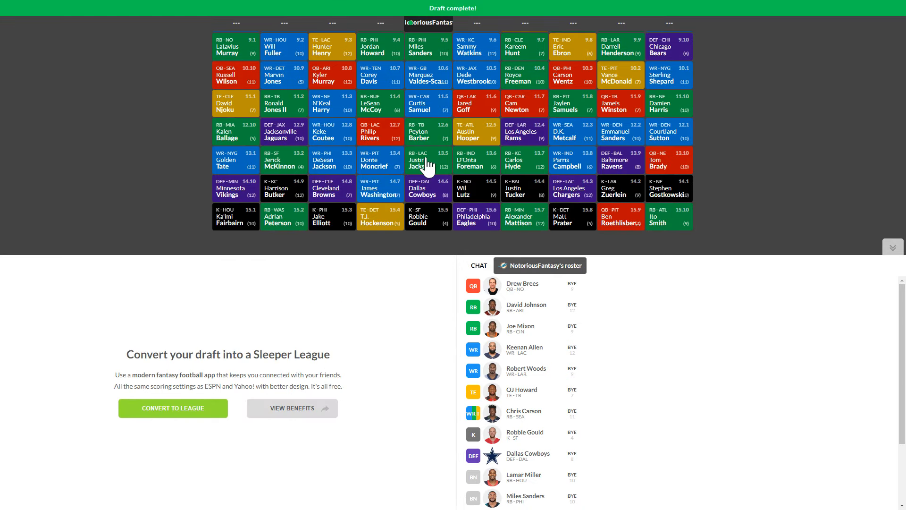
{"action": "mouse_move", "coordinate": [566, 288]}
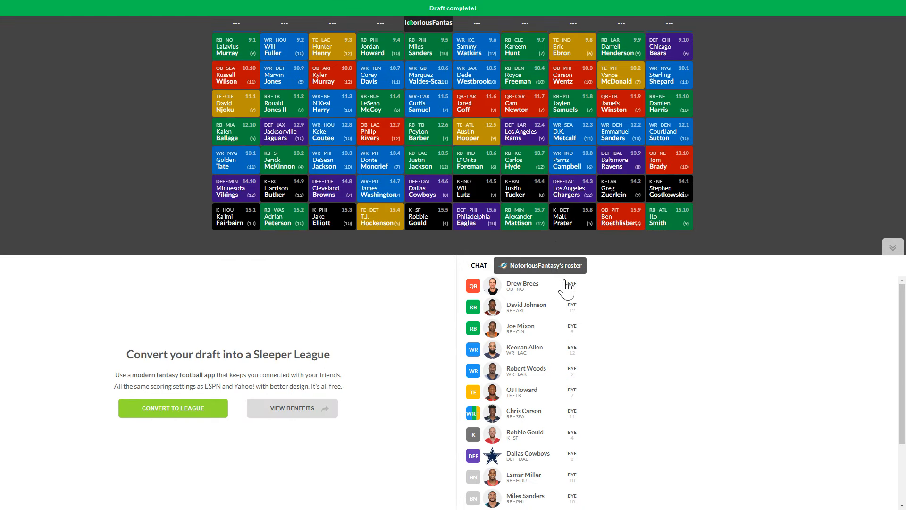
{"action": "mouse_move", "coordinate": [624, 293]}
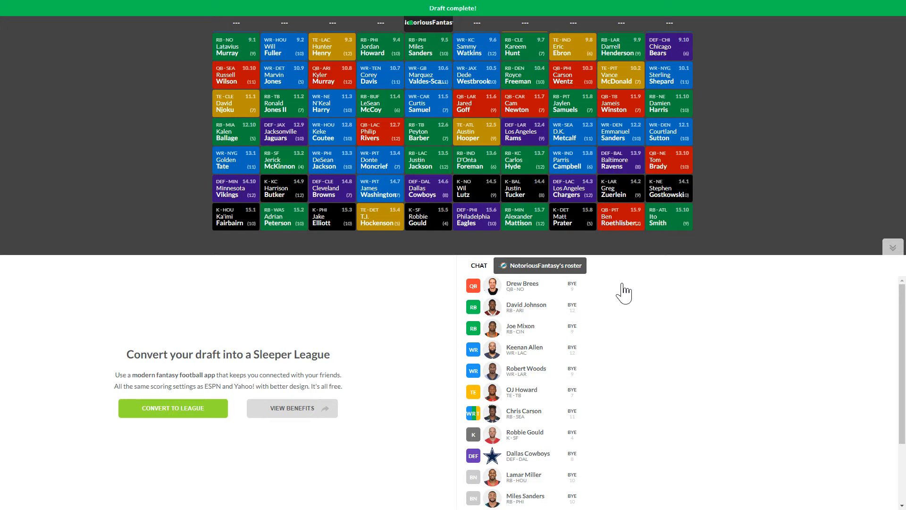
{"action": "scroll", "scroll_direction": "down", "scroll_amount": 3}
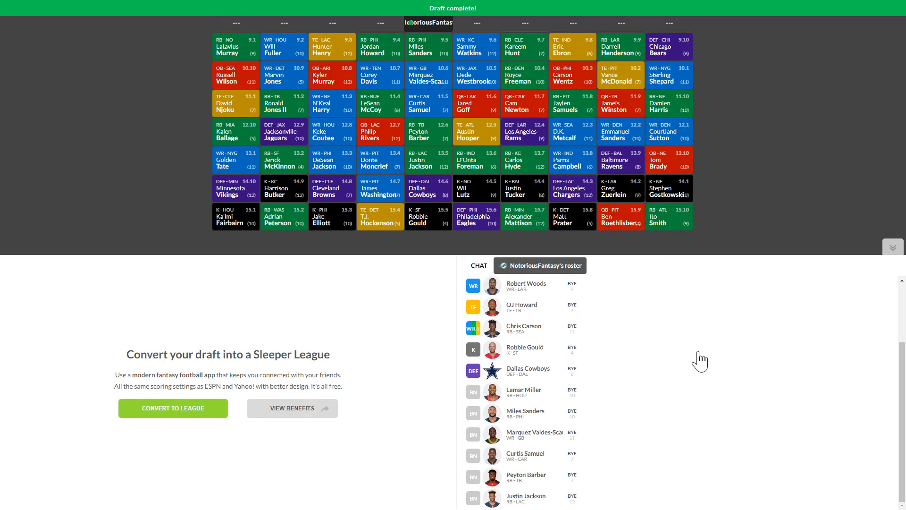
{"action": "mouse_move", "coordinate": [711, 352]}
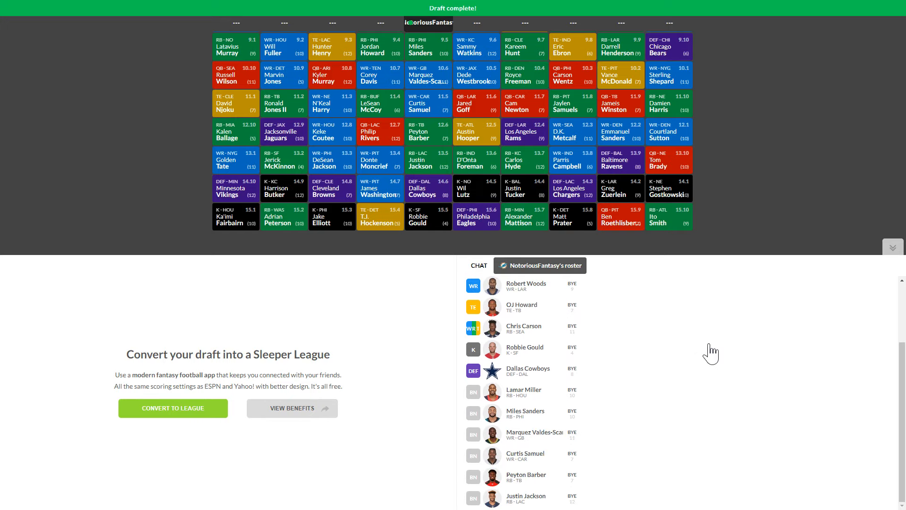